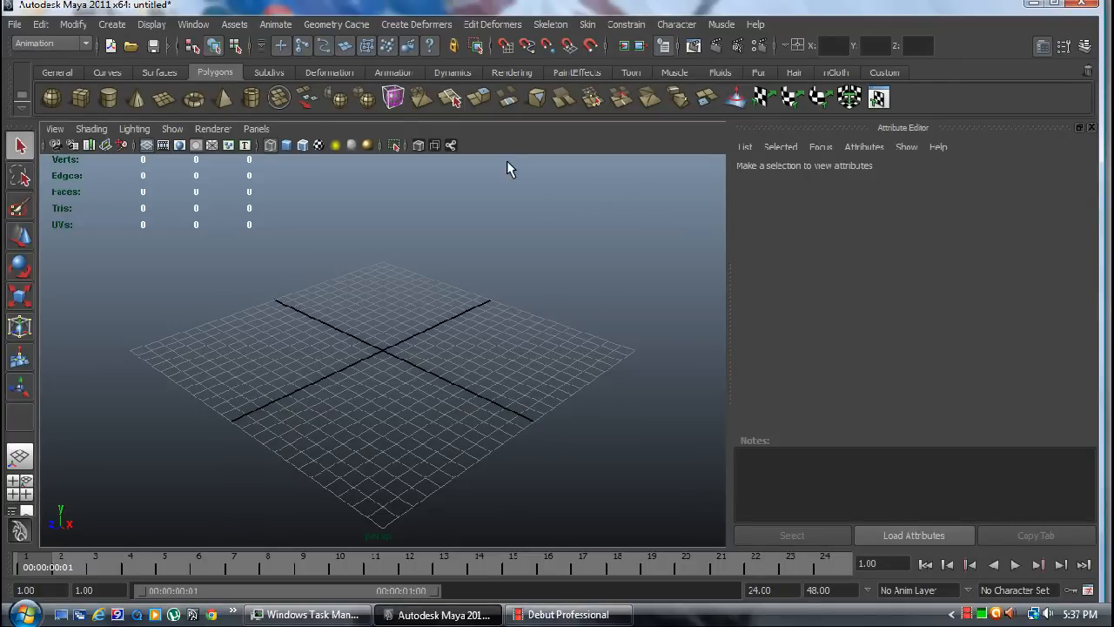
mouse_move(462, 340)
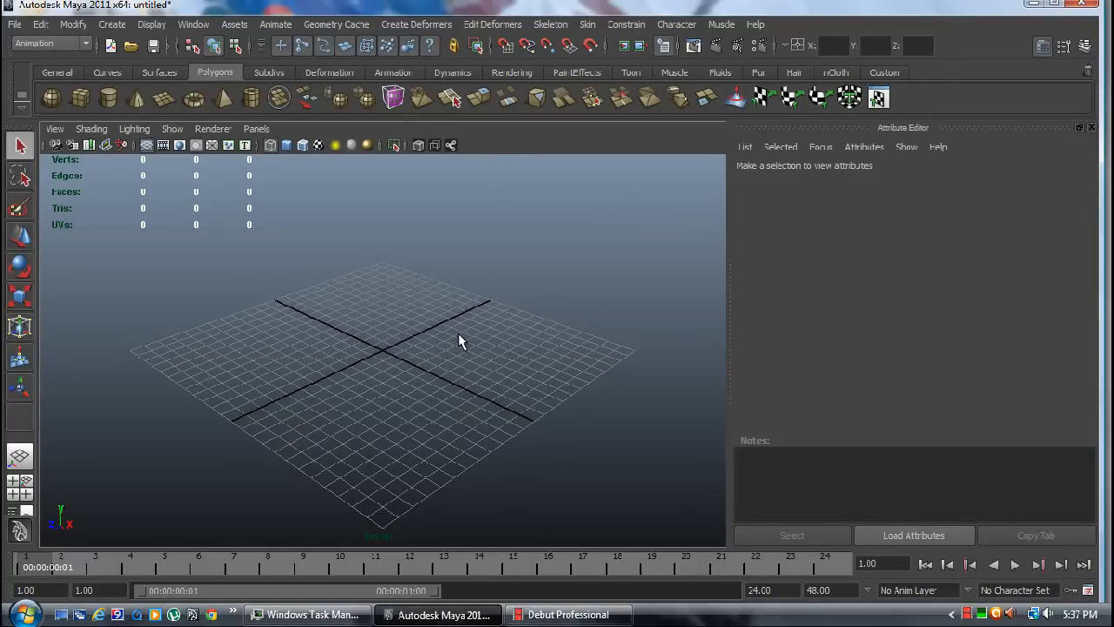
mouse_move(479, 282)
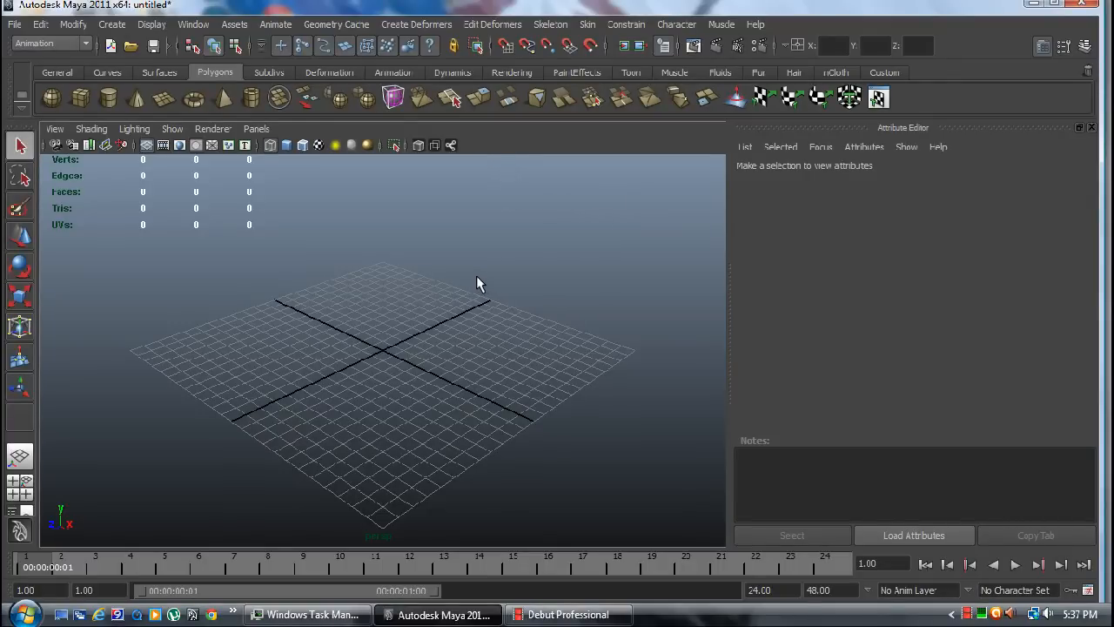
mouse_move(485, 289)
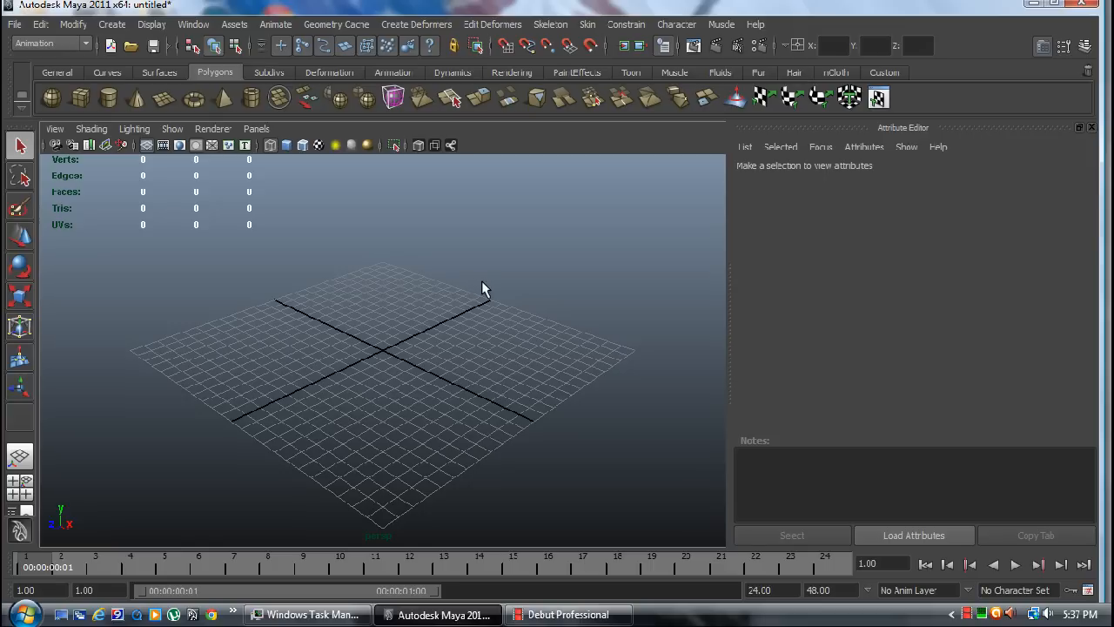
mouse_move(436, 339)
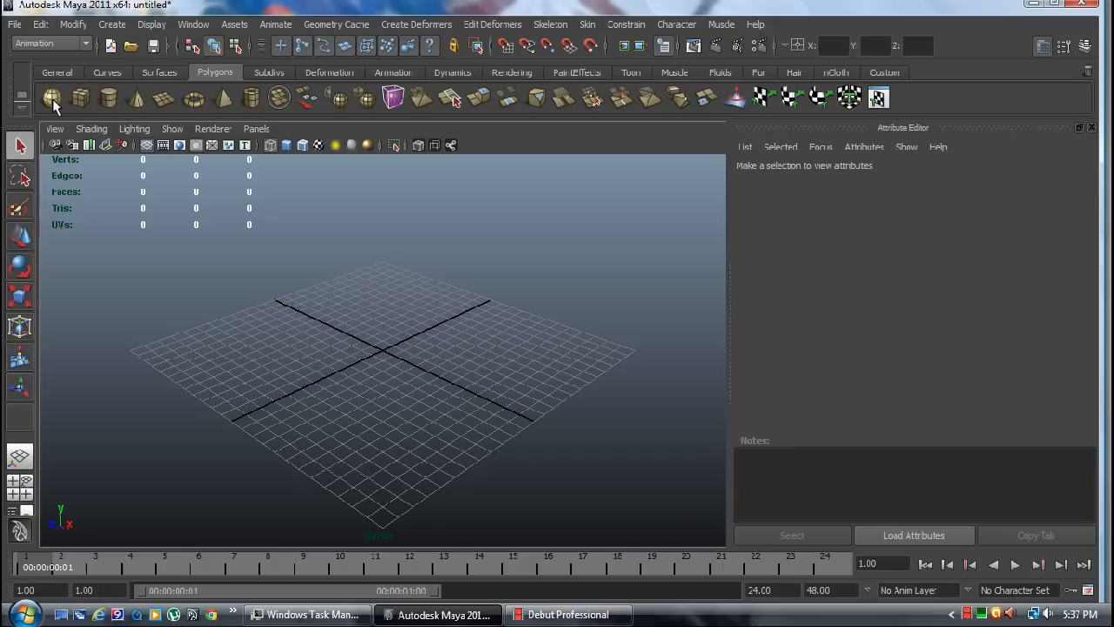
mouse_move(52, 98)
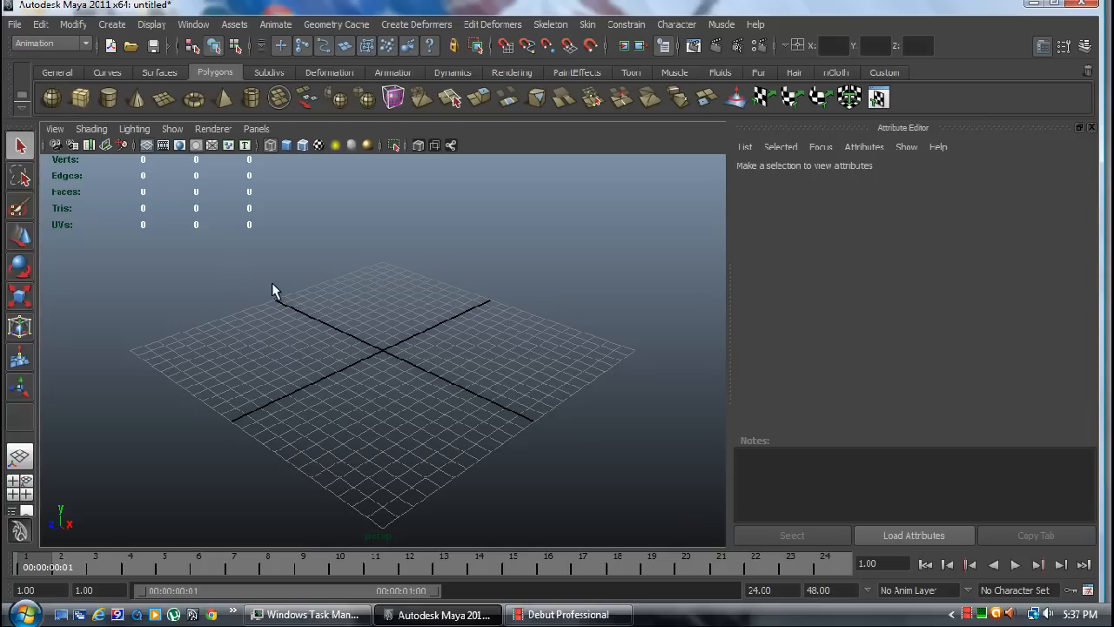
- Create pCube1 with the Polygon Cube tool, dragging out its base and a tall height
click(109, 97)
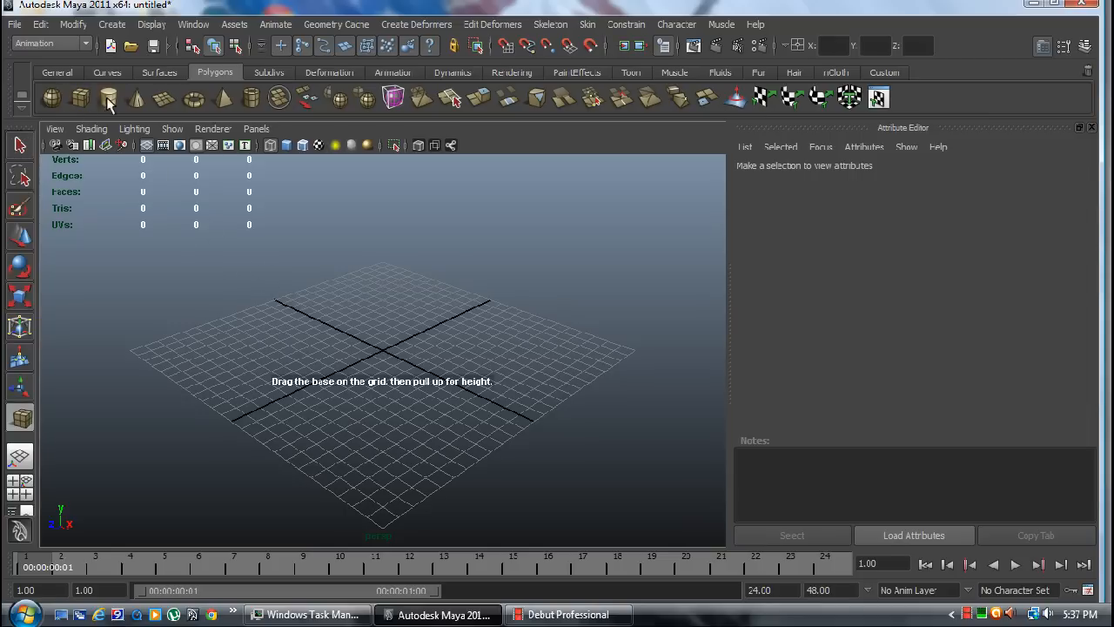
mouse_move(116, 111)
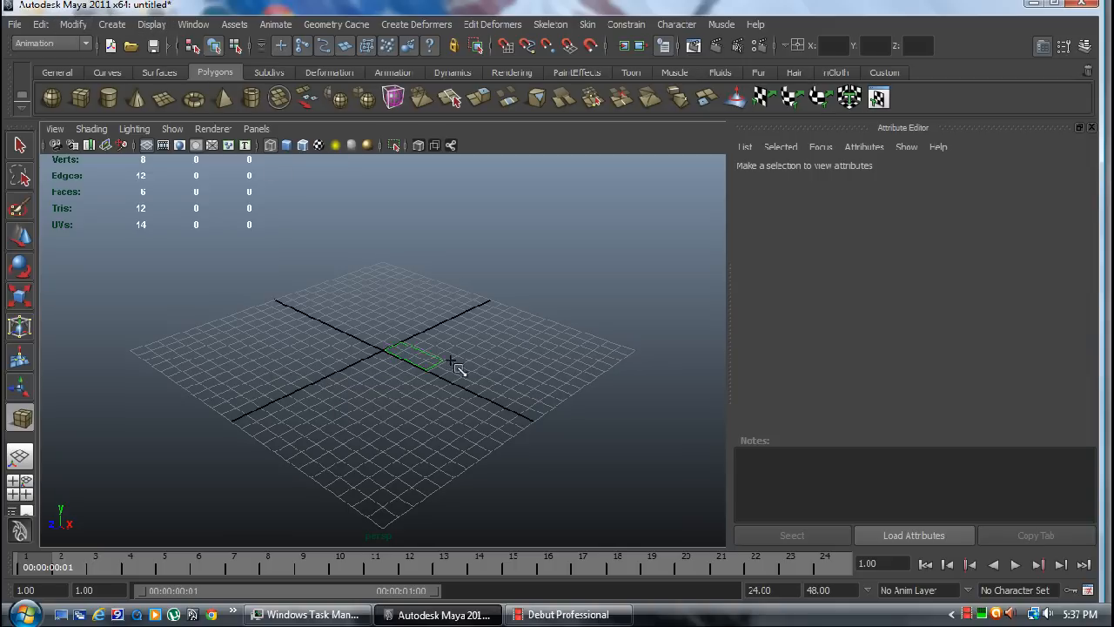
drag(448, 361, 483, 226)
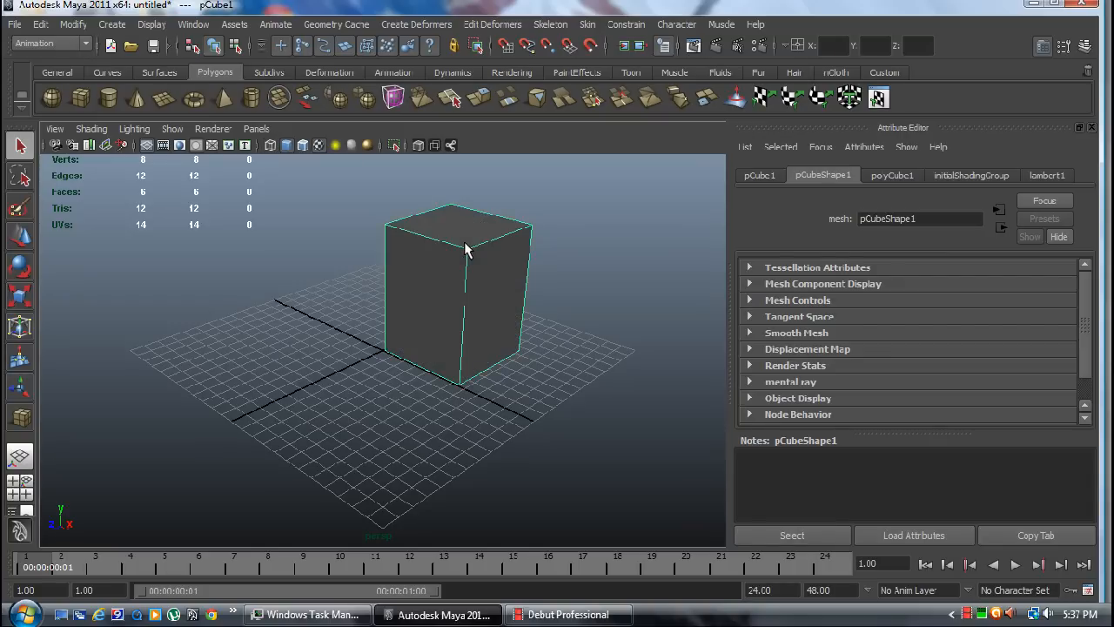
mouse_move(475, 299)
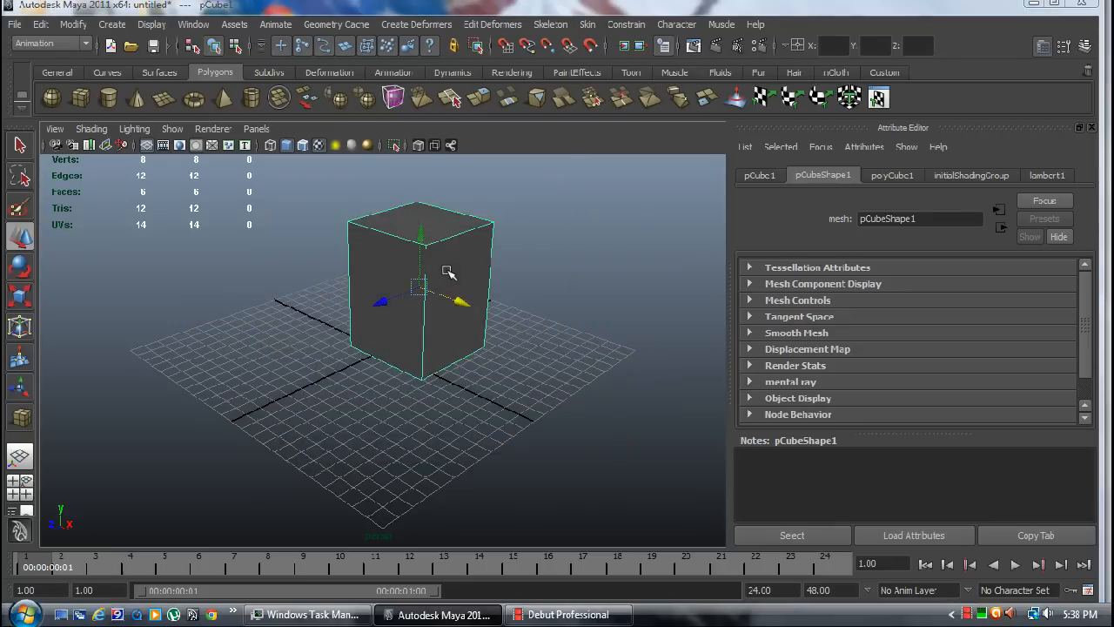
- Apply Edit Mesh > Add Divisions from the hotbox to give pCube1 24 rounded faces
key(space)
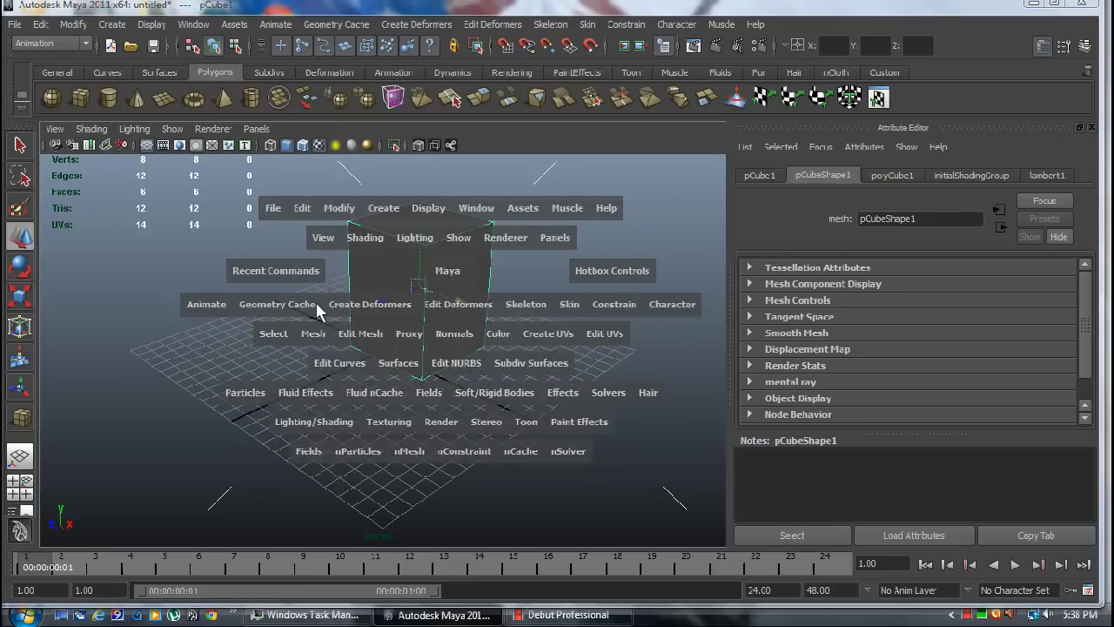
click(370, 304)
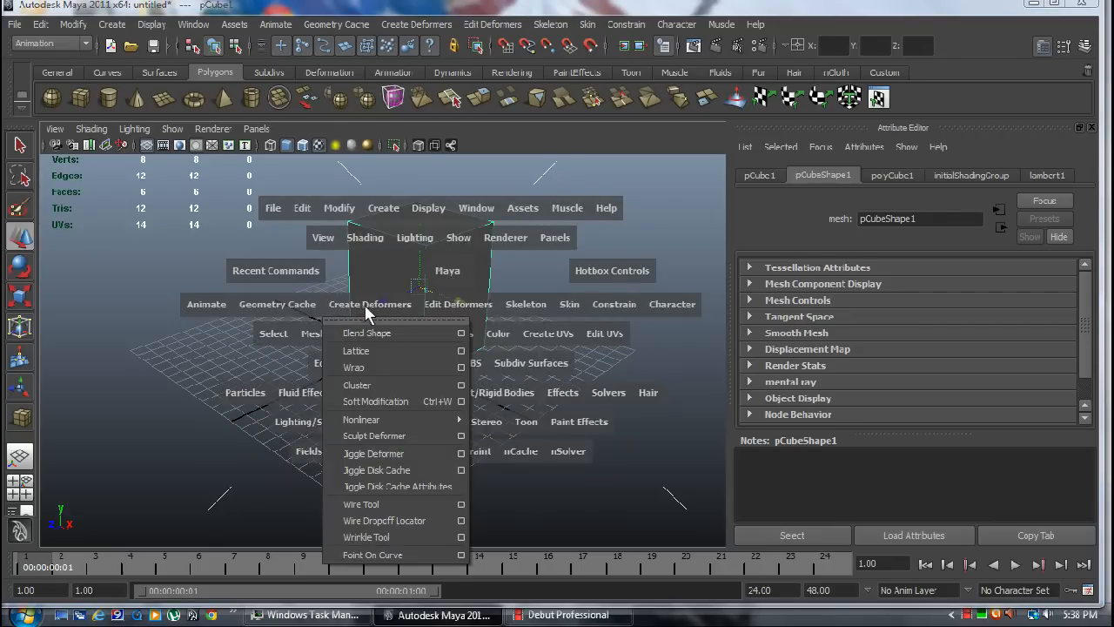
click(459, 304)
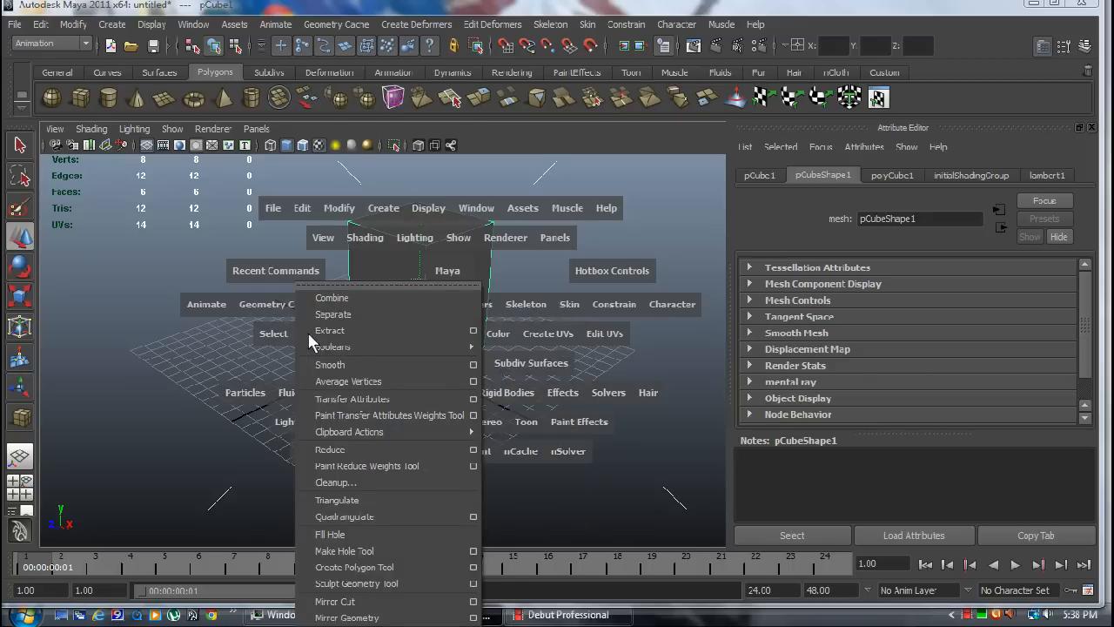
mouse_move(392, 381)
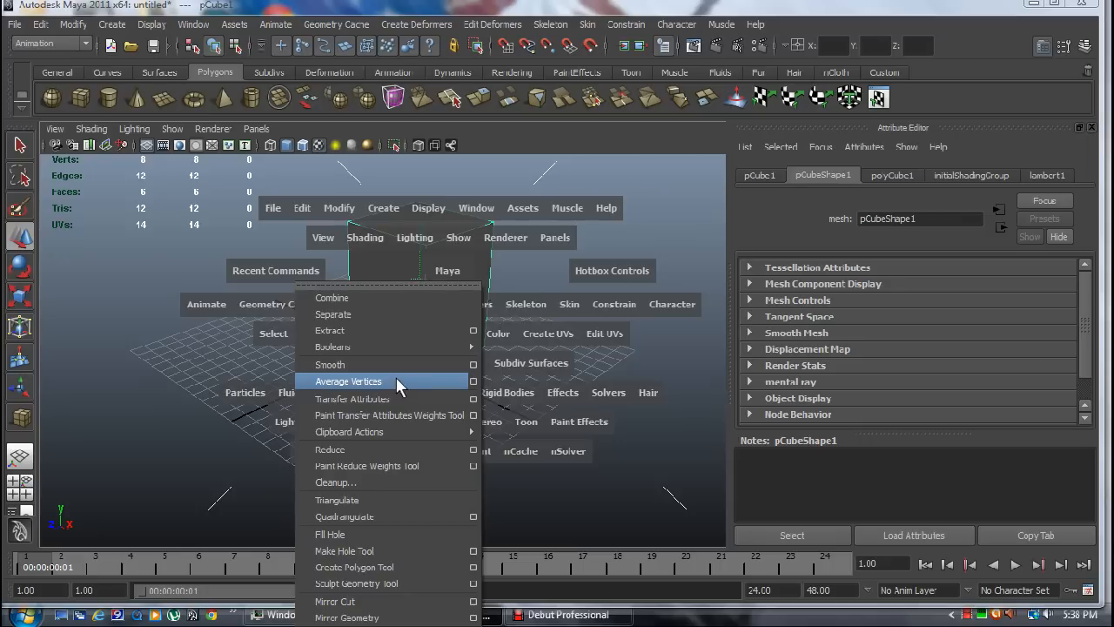
mouse_move(407, 390)
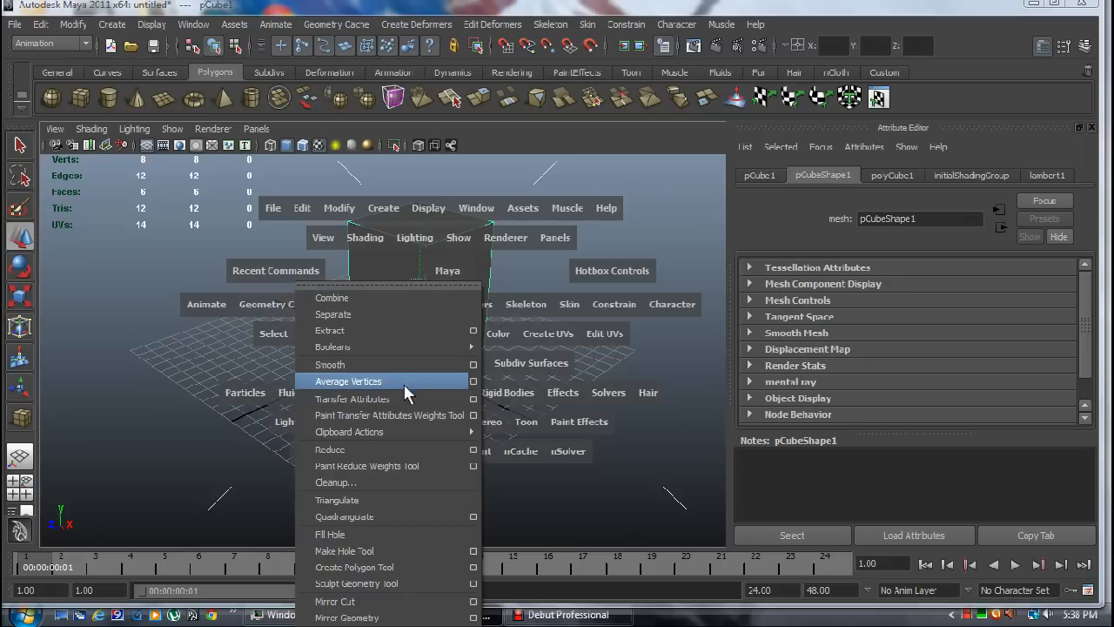
mouse_move(409, 432)
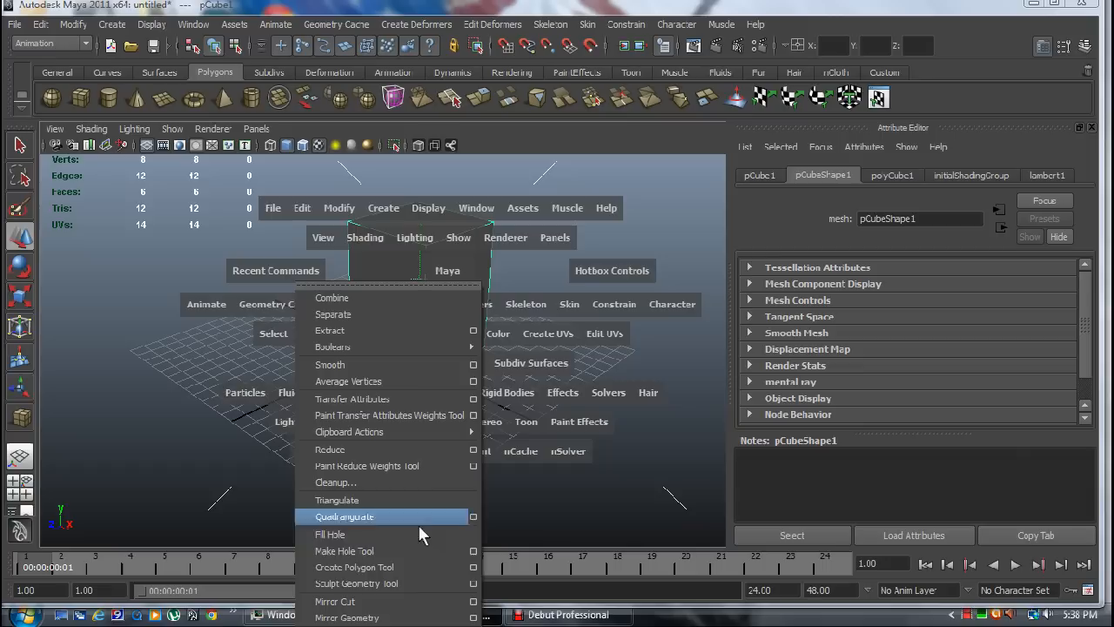
mouse_move(391, 449)
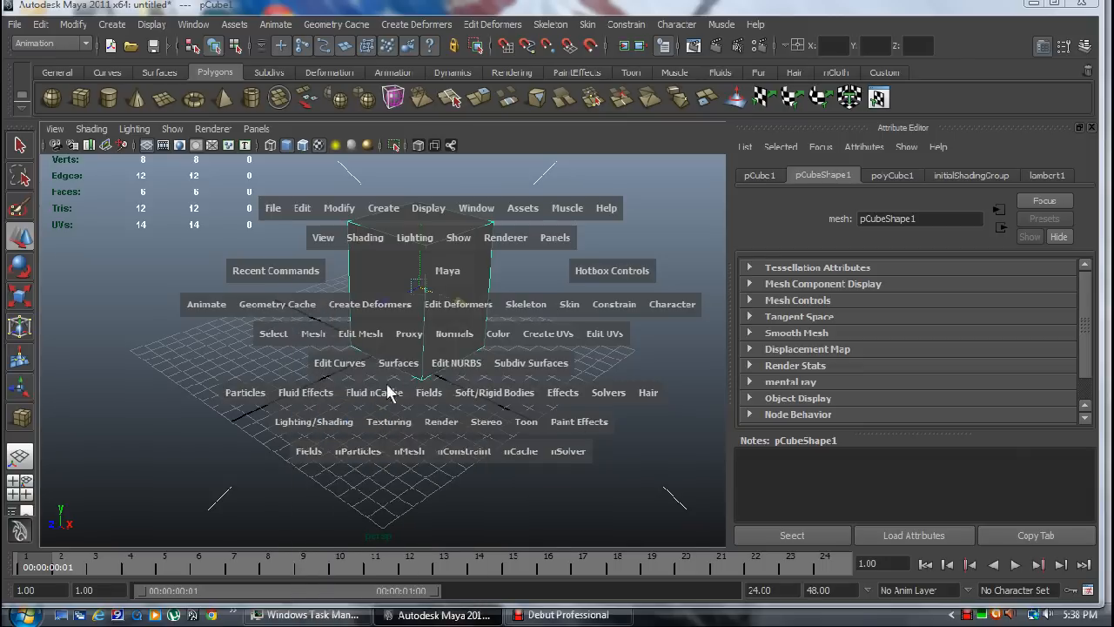
mouse_move(390, 359)
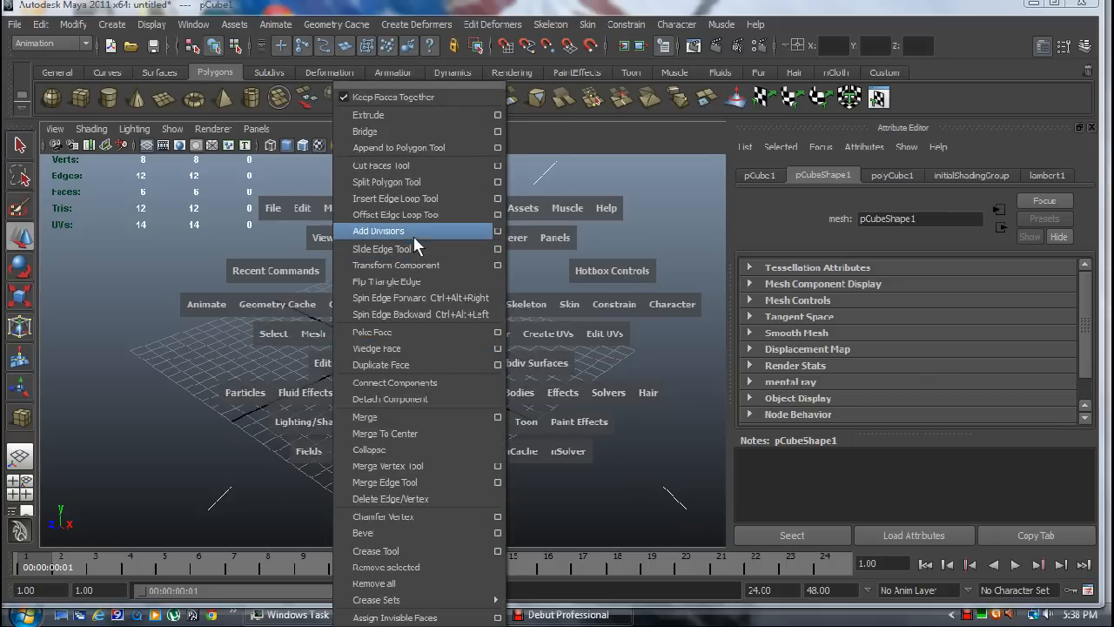
click(378, 231)
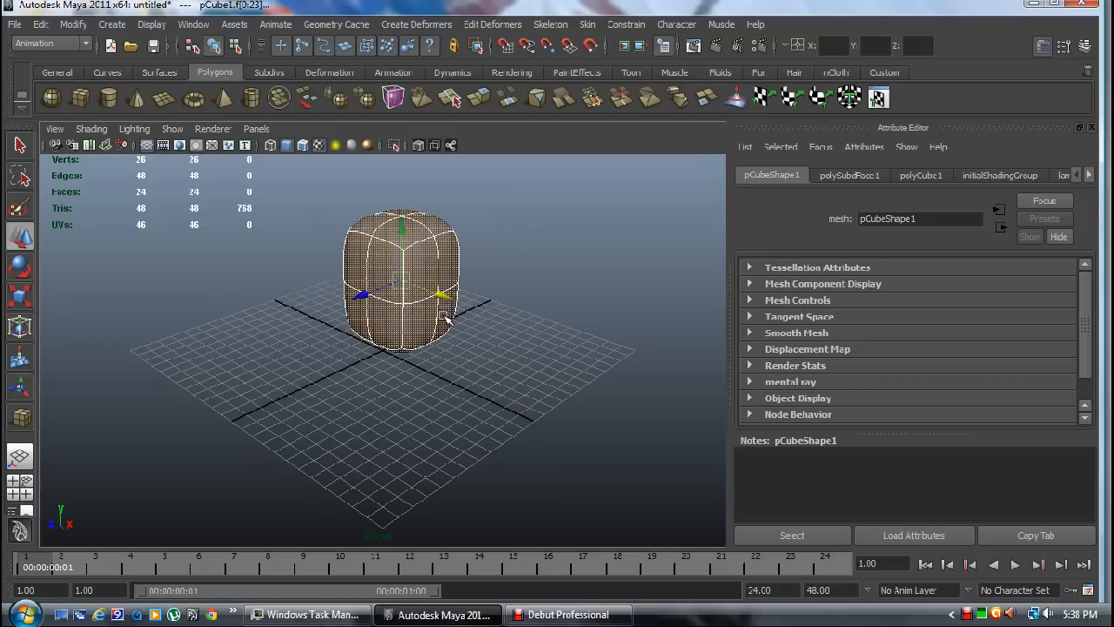
mouse_move(386, 368)
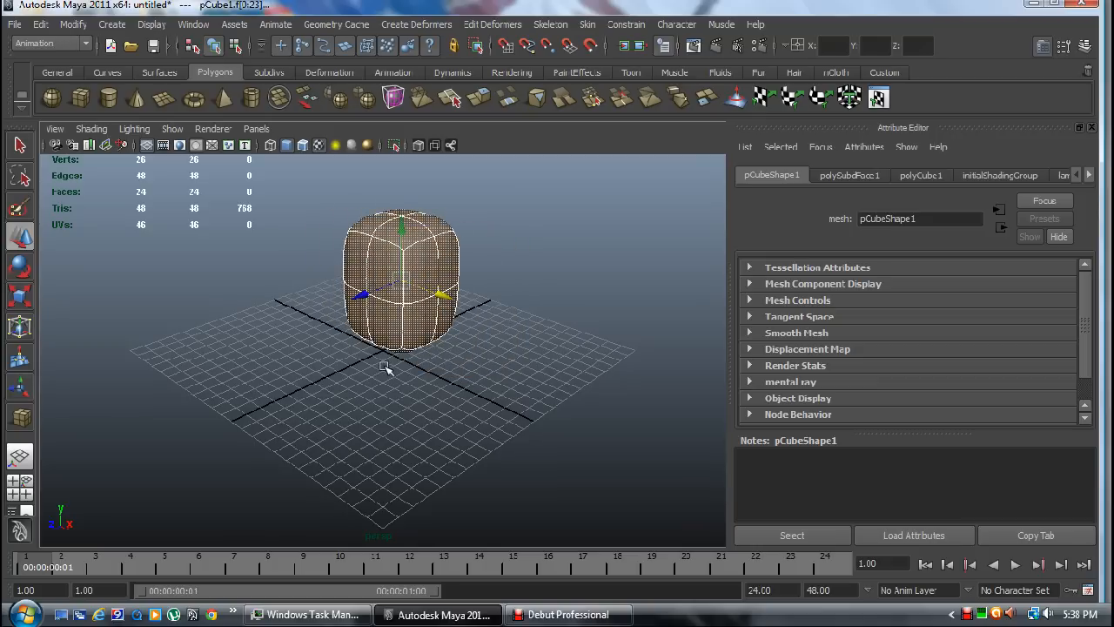
drag(387, 366, 457, 432)
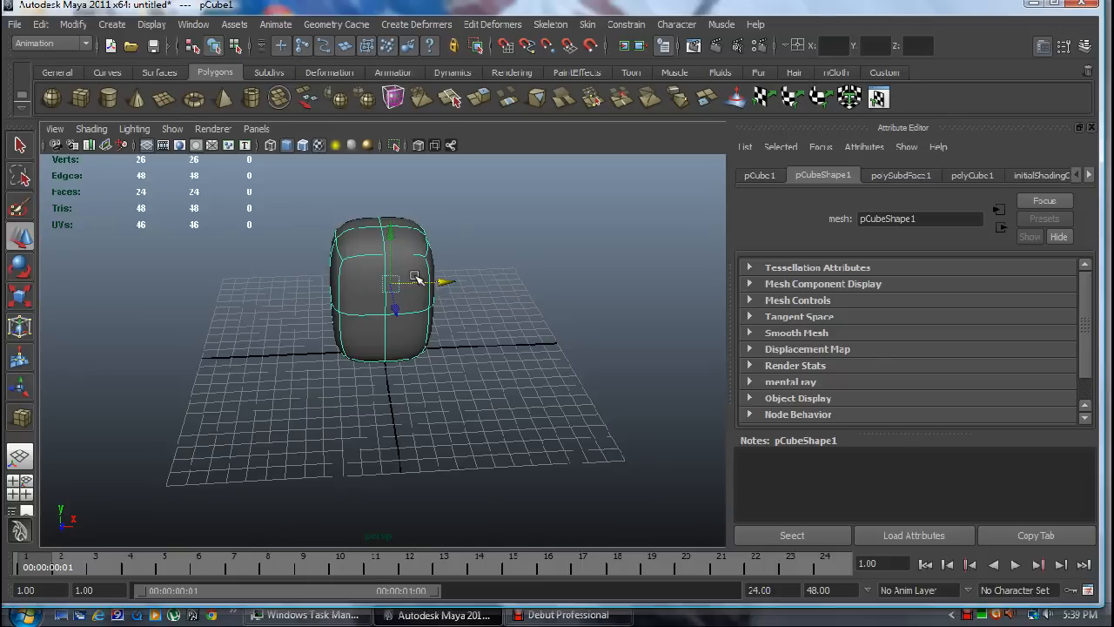
right_click(418, 279)
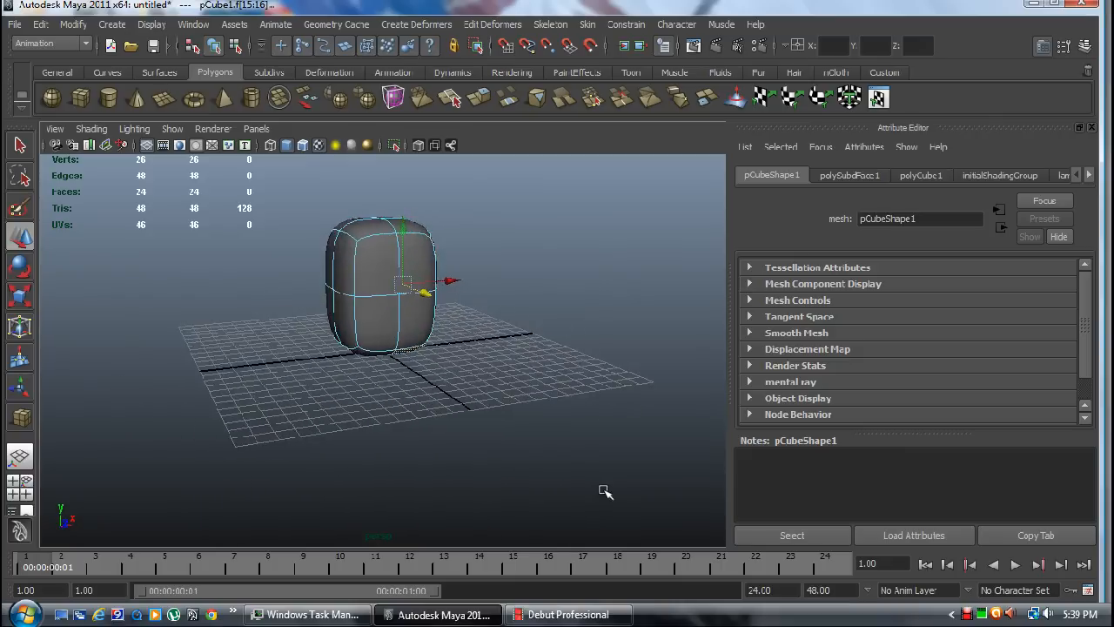
- Extrude a side face of pCube1 with Edit Mesh > Extrude, raising it to 36 faces
key(space)
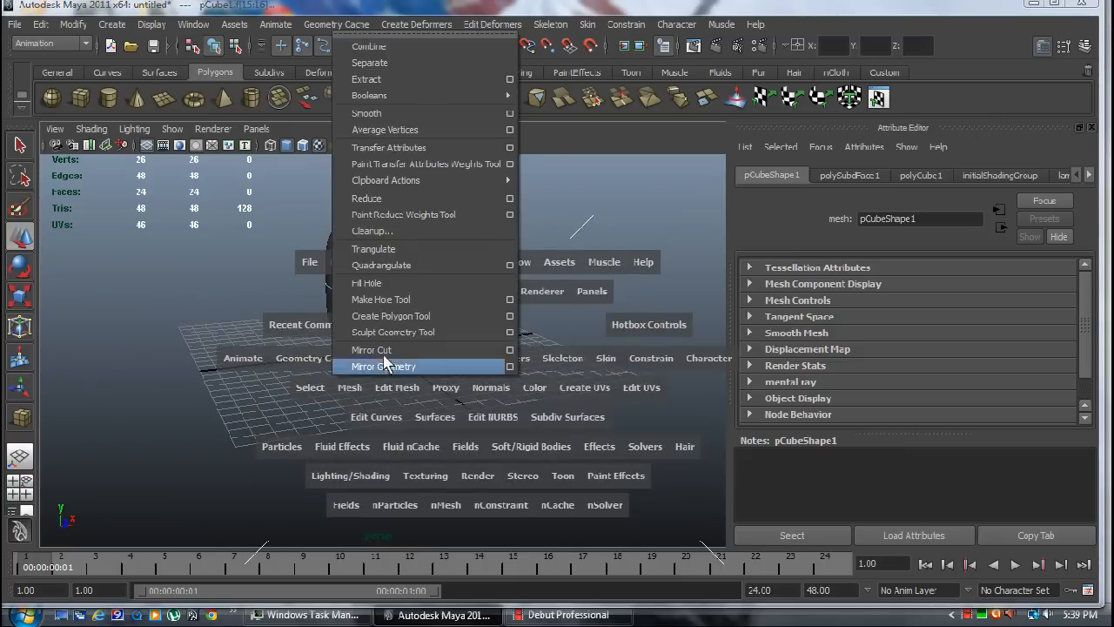
mouse_move(403, 214)
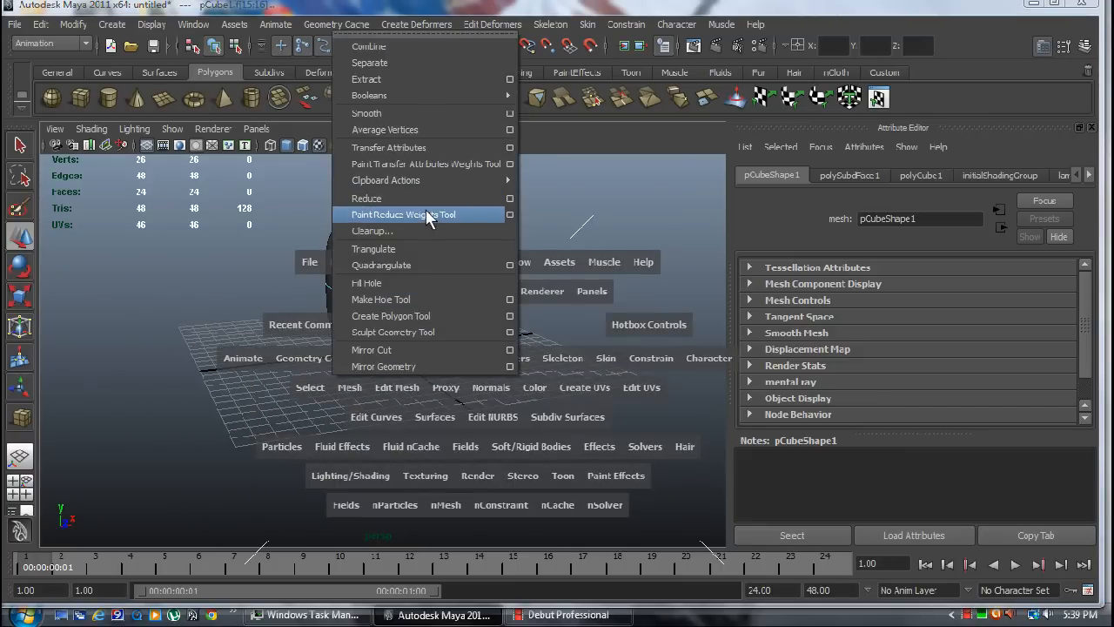
mouse_move(426, 230)
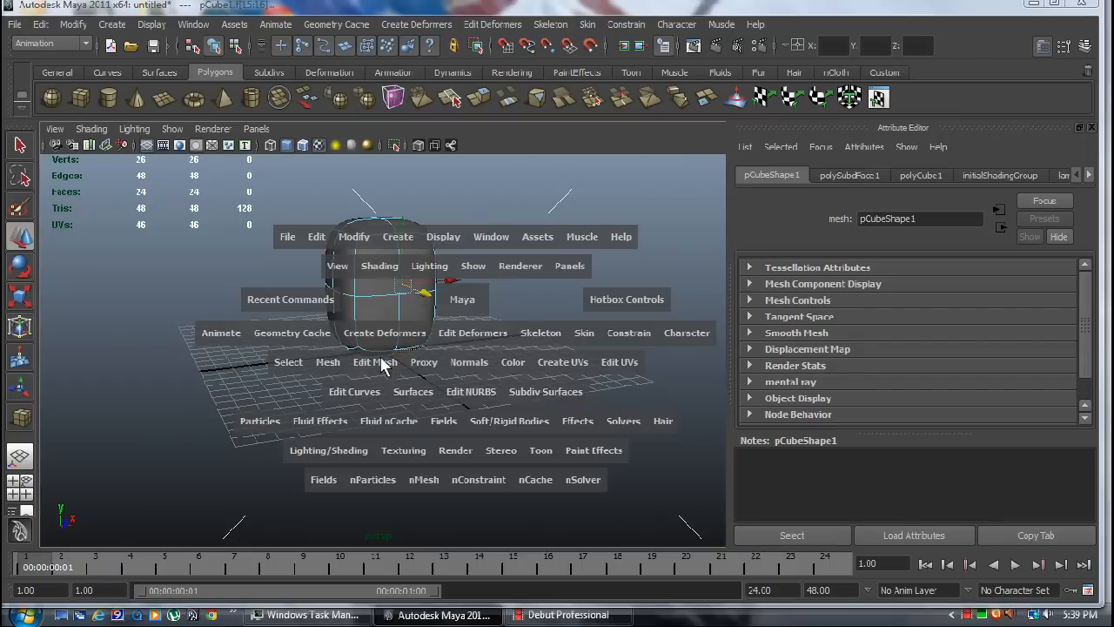
click(375, 361)
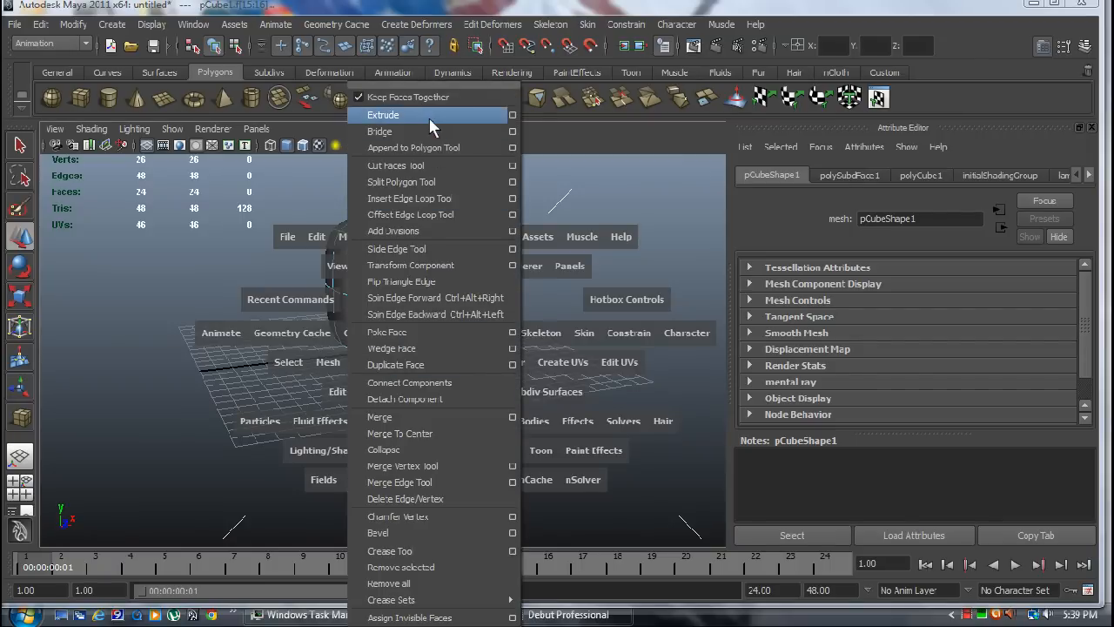
click(383, 115)
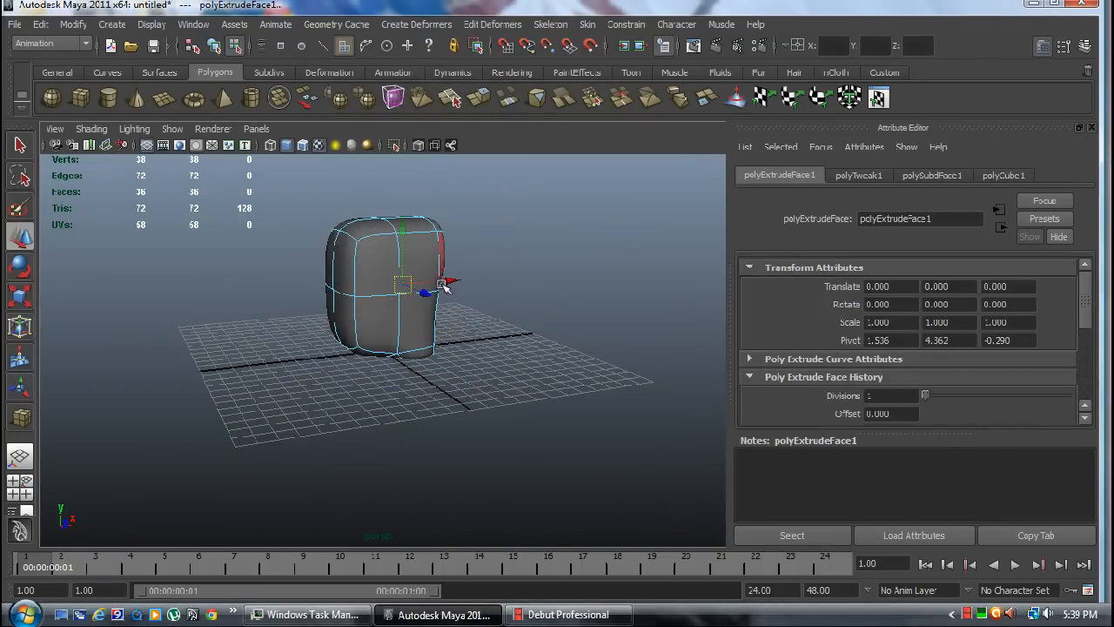
- Pull the extruded face out into an arm, then drag a leg face down and taper its tip
drag(447, 280, 548, 277)
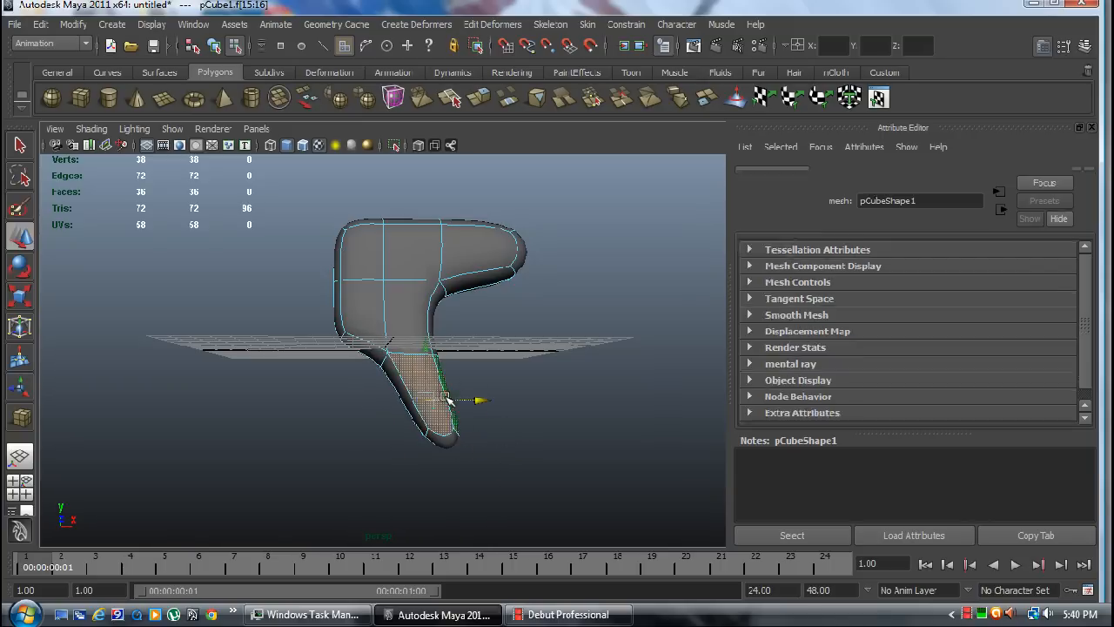
drag(444, 400, 448, 451)
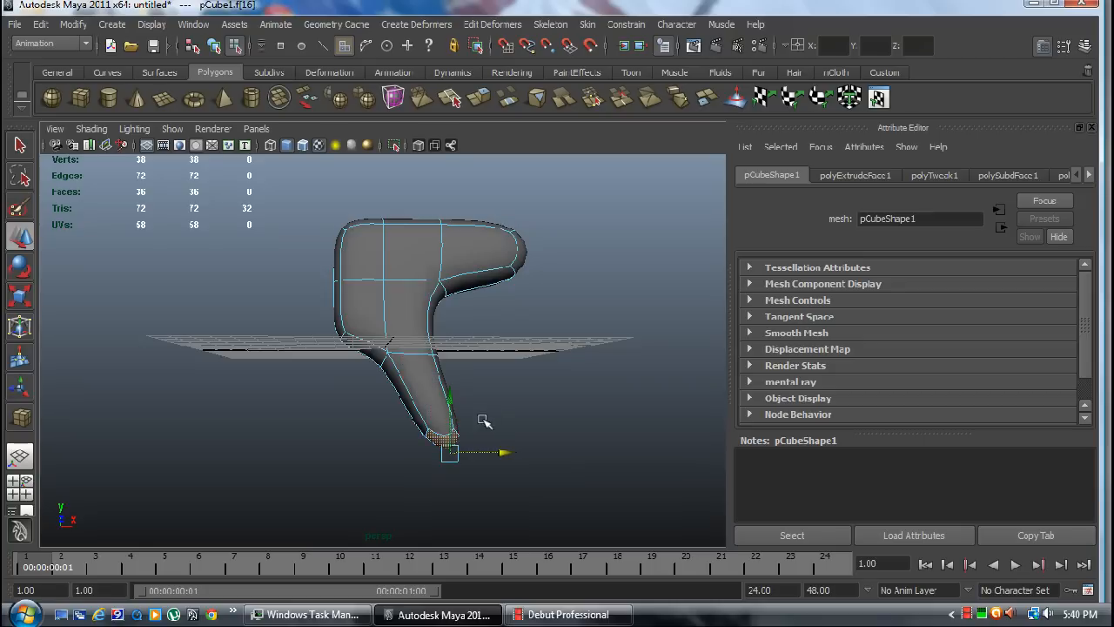
drag(485, 422, 457, 331)
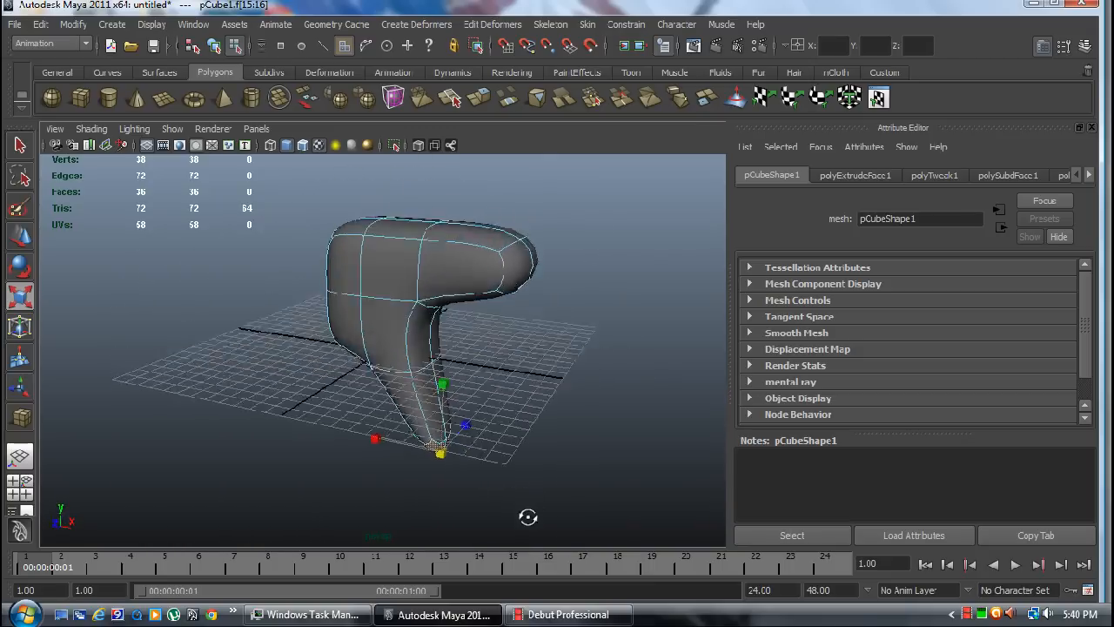
- Orbit around the body, select the arm's end faces, zoom in and switch to edge mode
drag(528, 517, 572, 396)
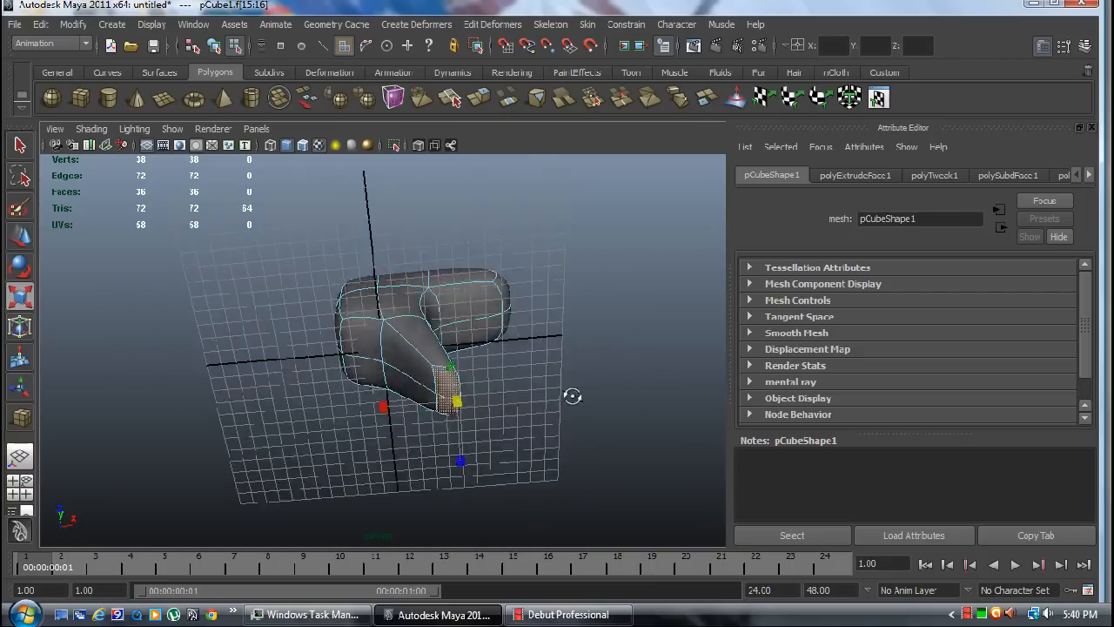
drag(572, 396, 449, 470)
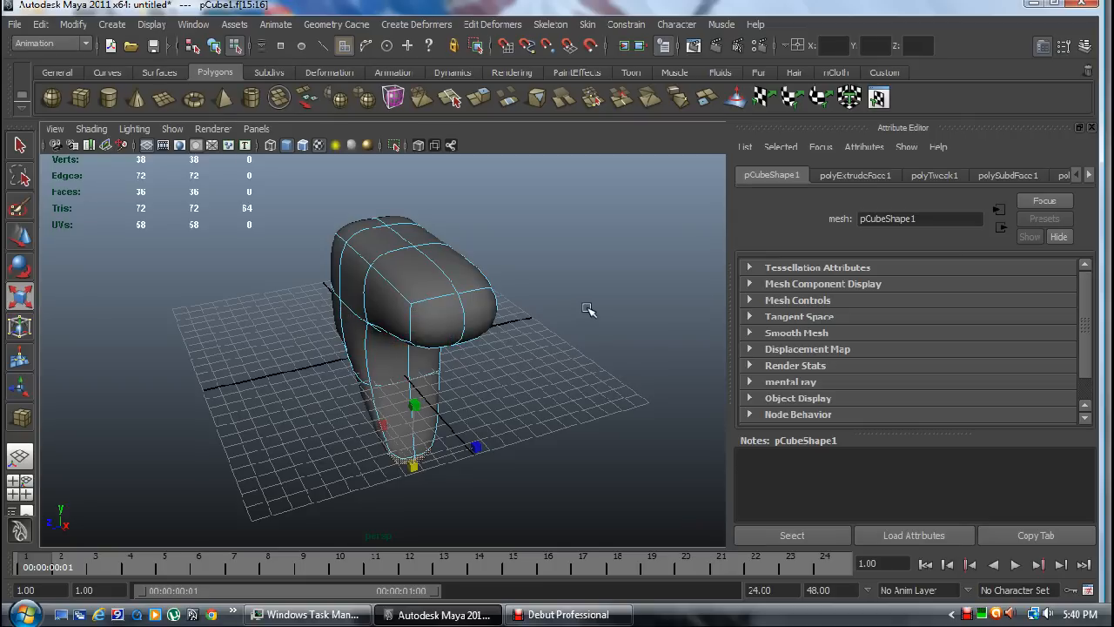
click(462, 335)
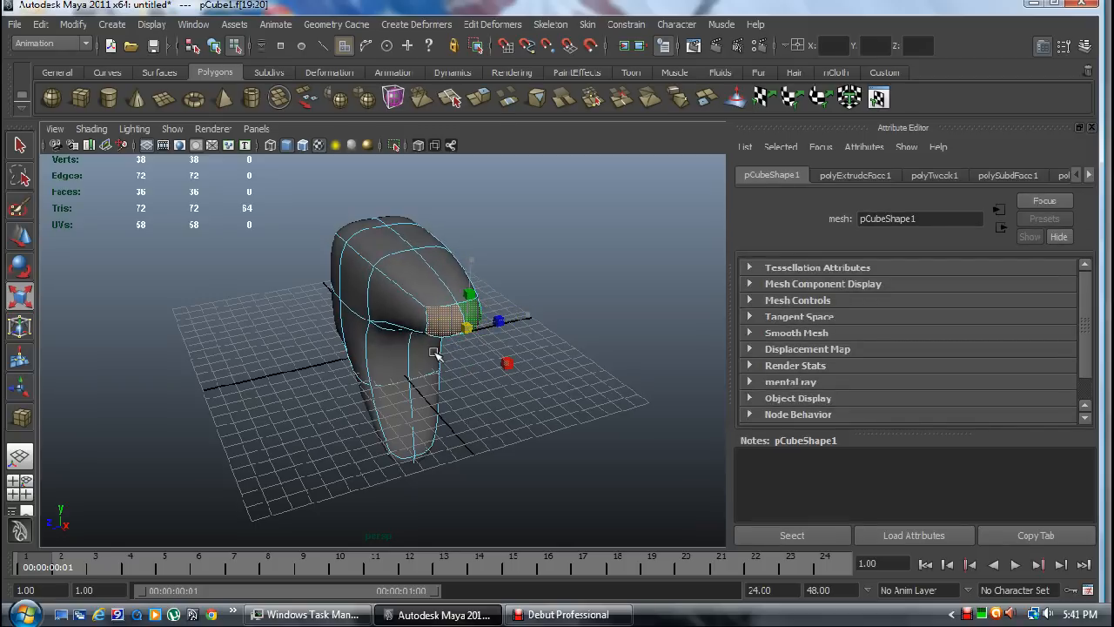
drag(435, 353, 579, 405)
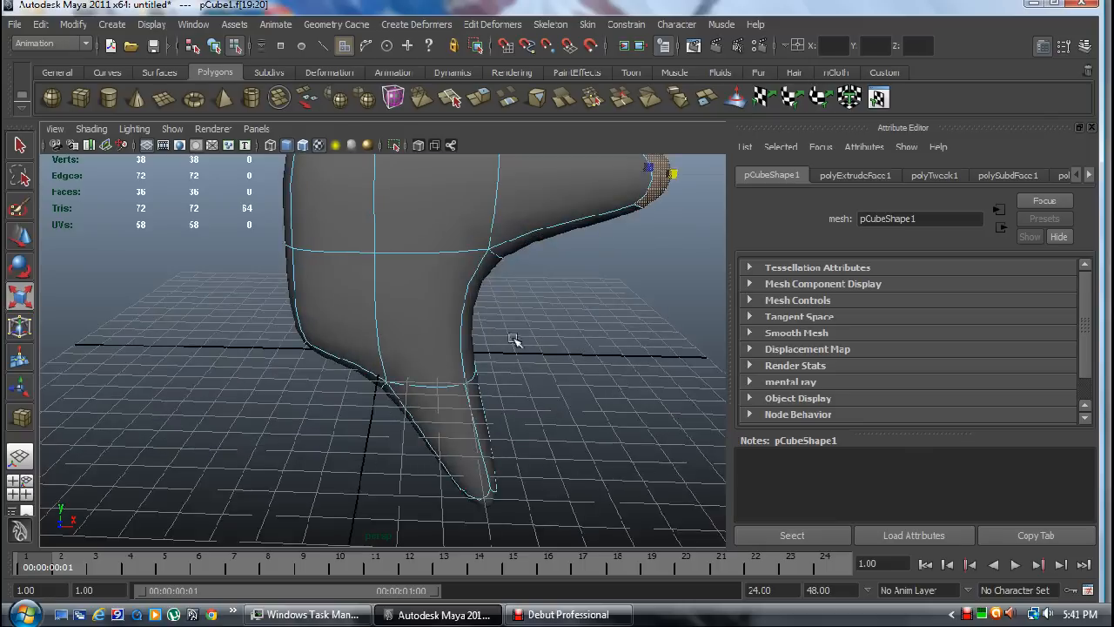
right_click(513, 339)
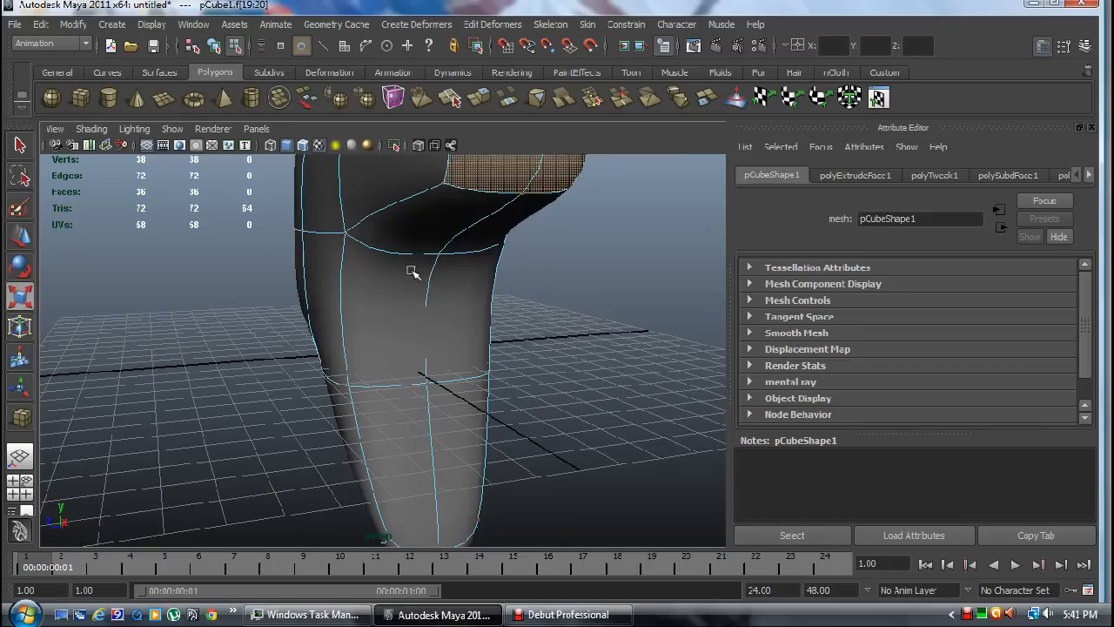
- Select the edge loop near the top of the leg and rotate it to bend the leg
click(413, 253)
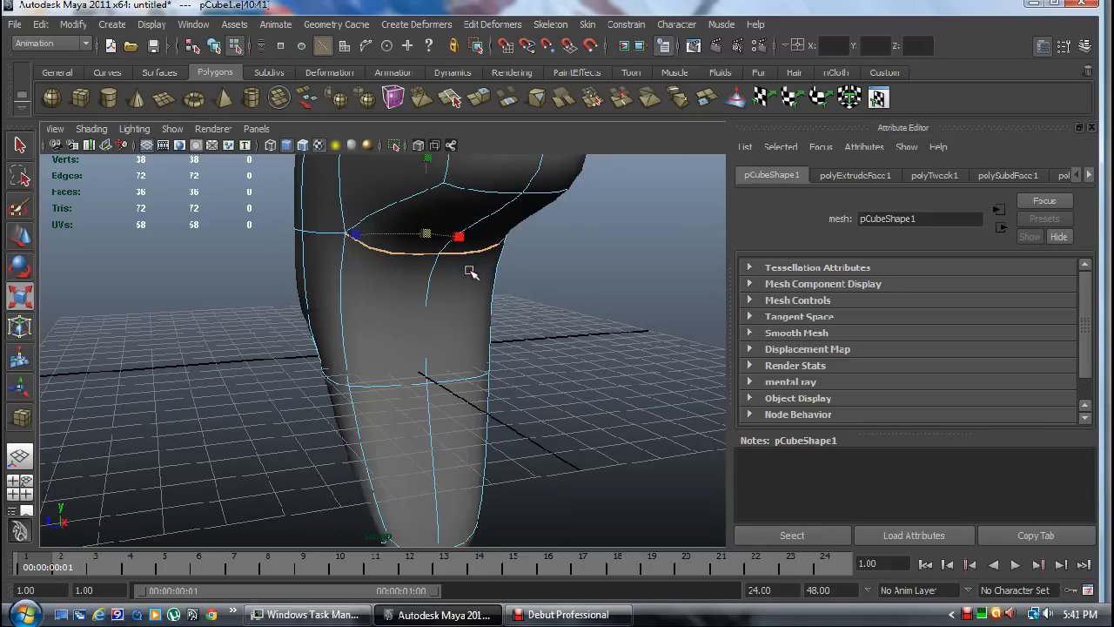
drag(470, 269, 575, 261)
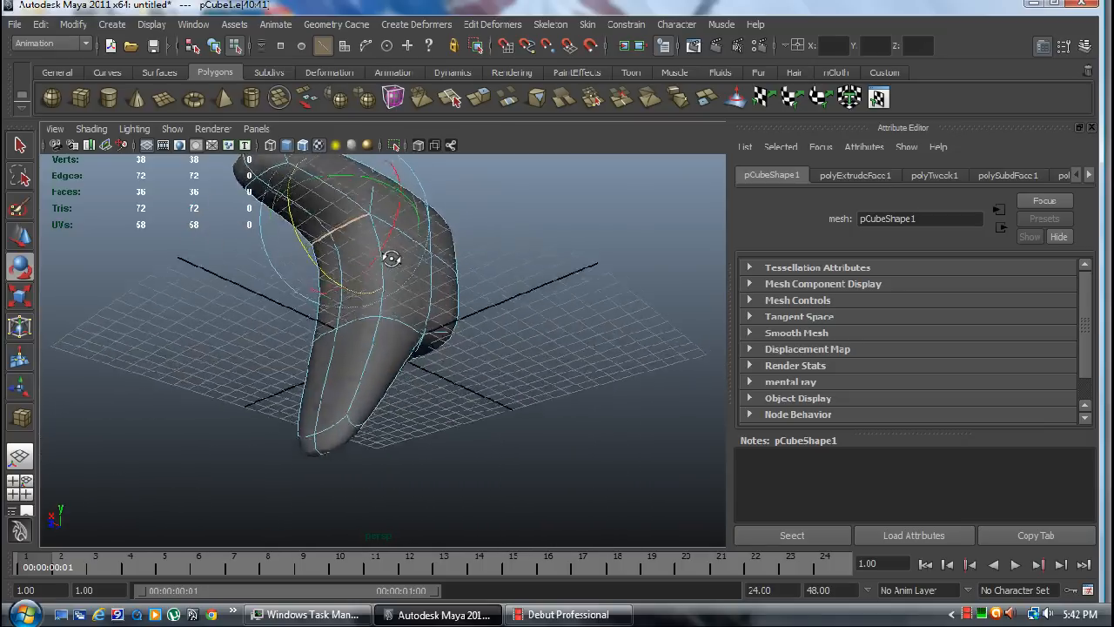
- Orbit to a side view of the body showing the arm and bent leg
drag(392, 258, 675, 298)
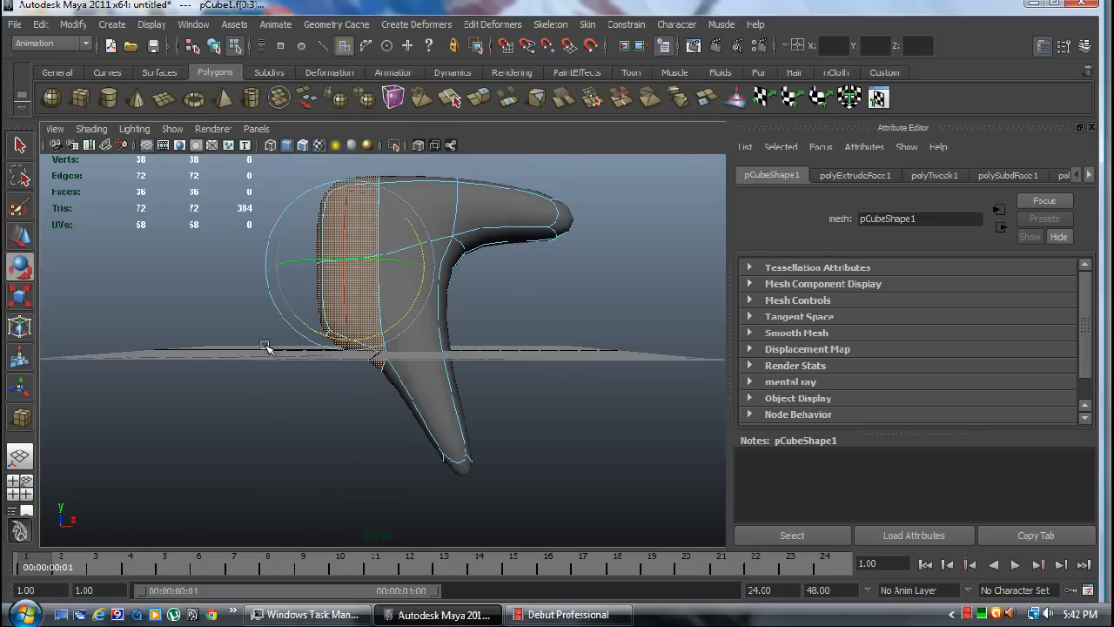
mouse_move(299, 329)
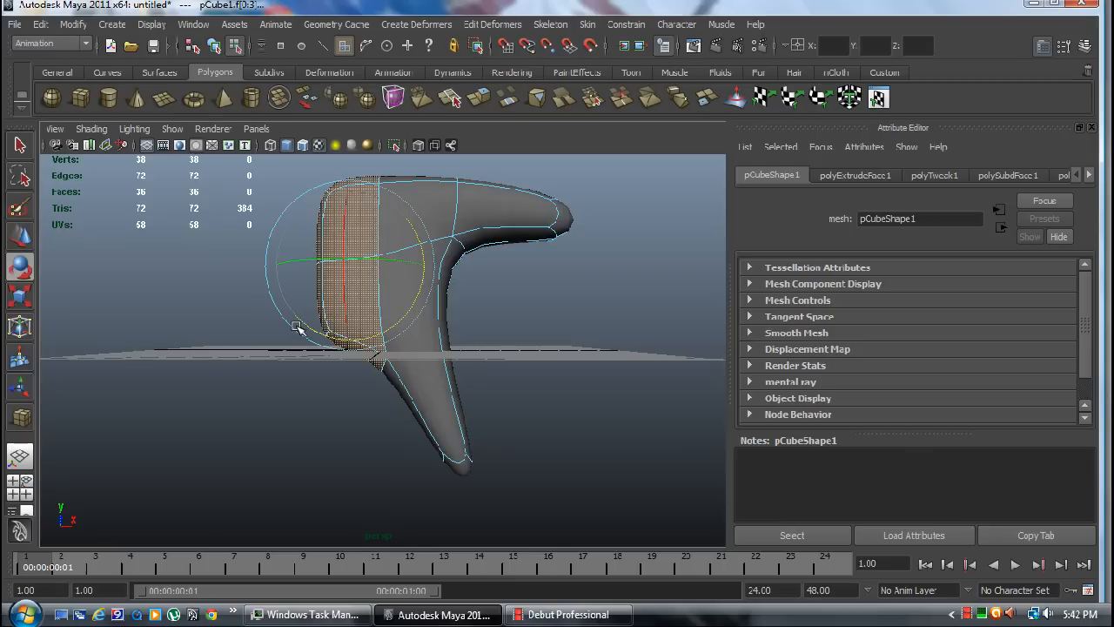
mouse_move(303, 340)
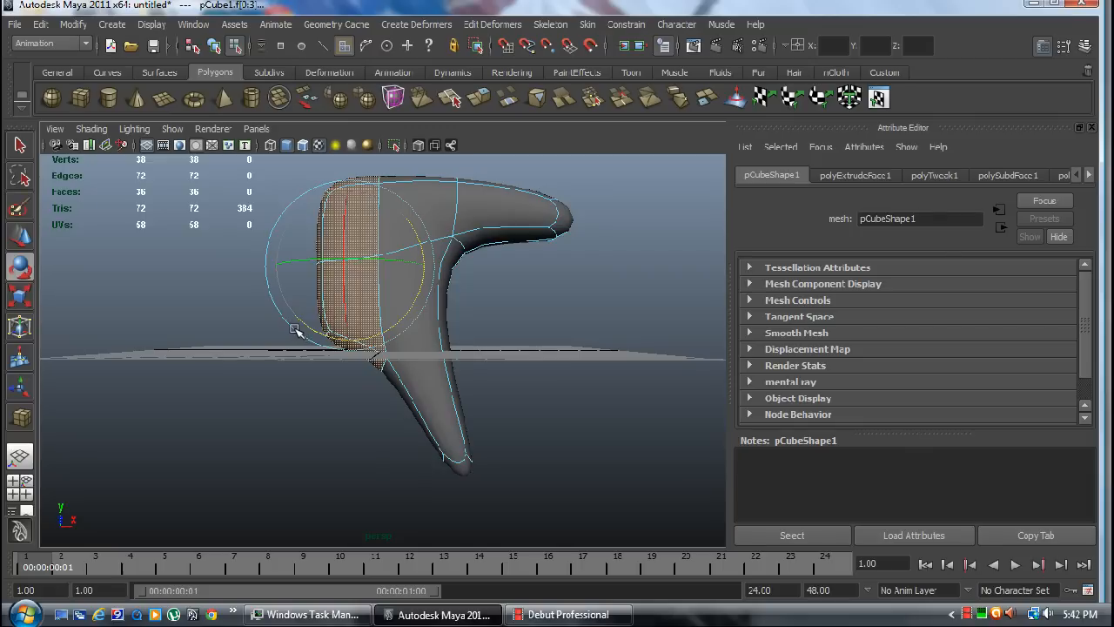
mouse_move(278, 327)
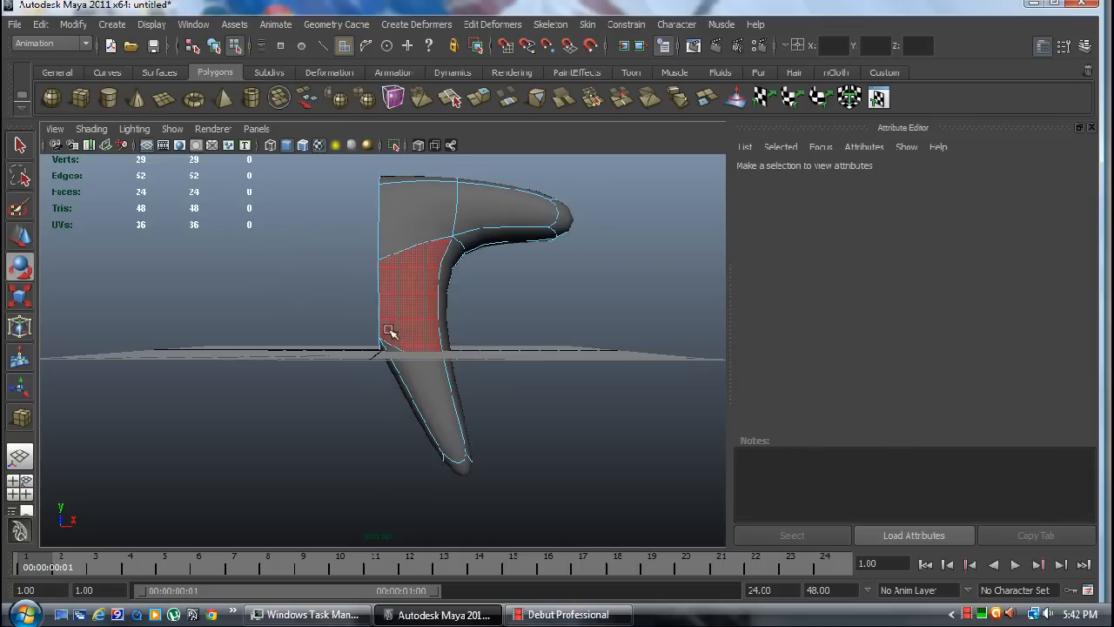
- Return to object mode and orbit around the remaining 24-face half body
right_click(390, 334)
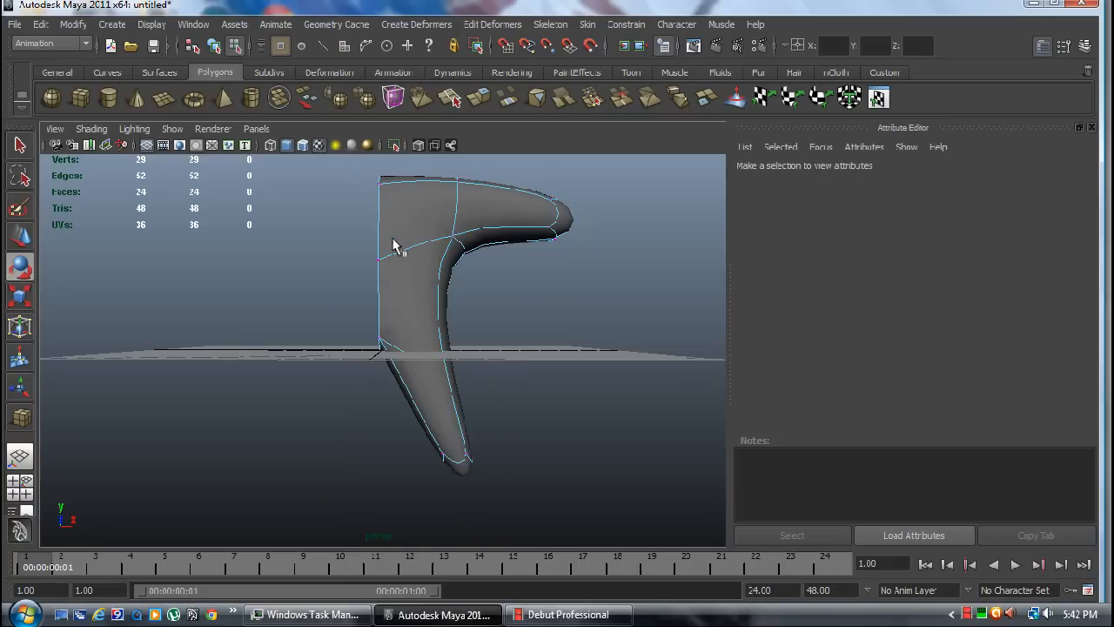
drag(392, 253, 501, 375)
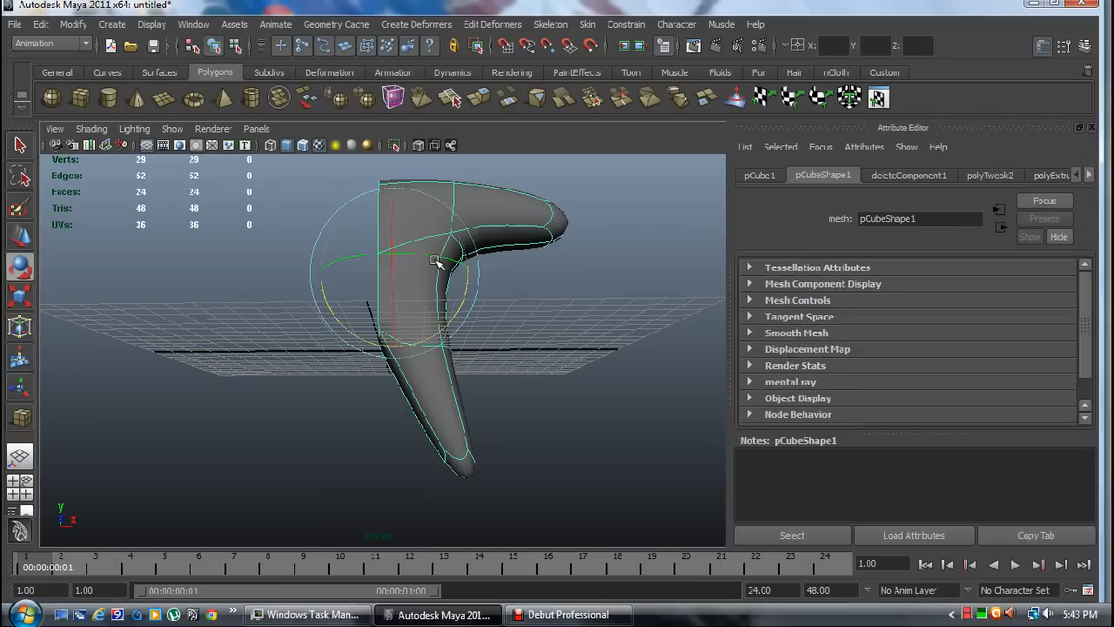
- Open the hotbox's Mesh commands list over the half body
key(space)
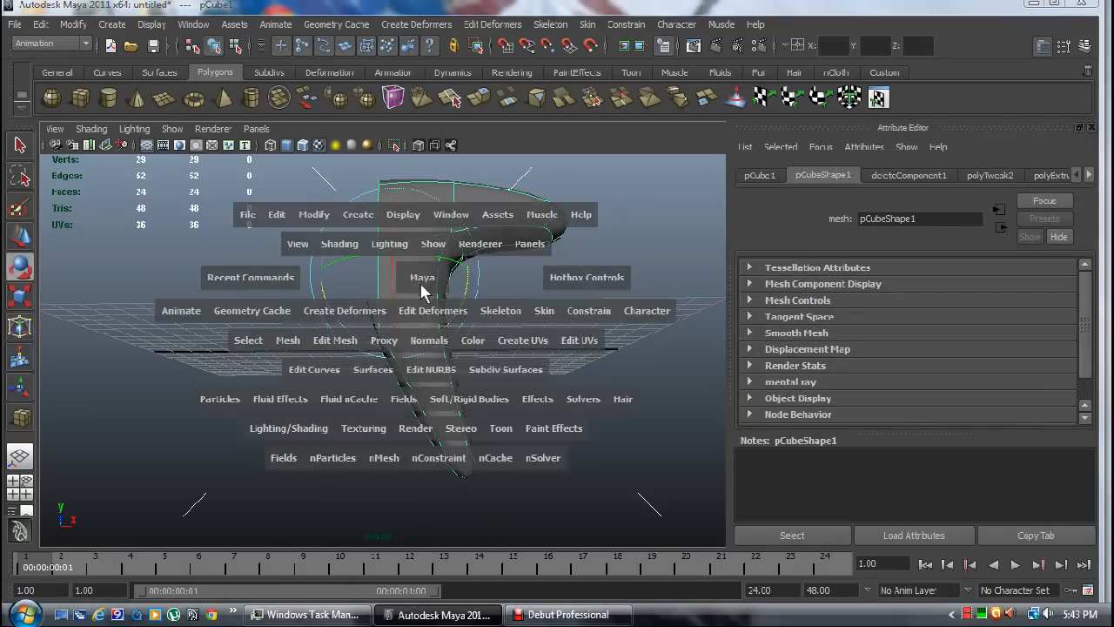
mouse_move(355, 350)
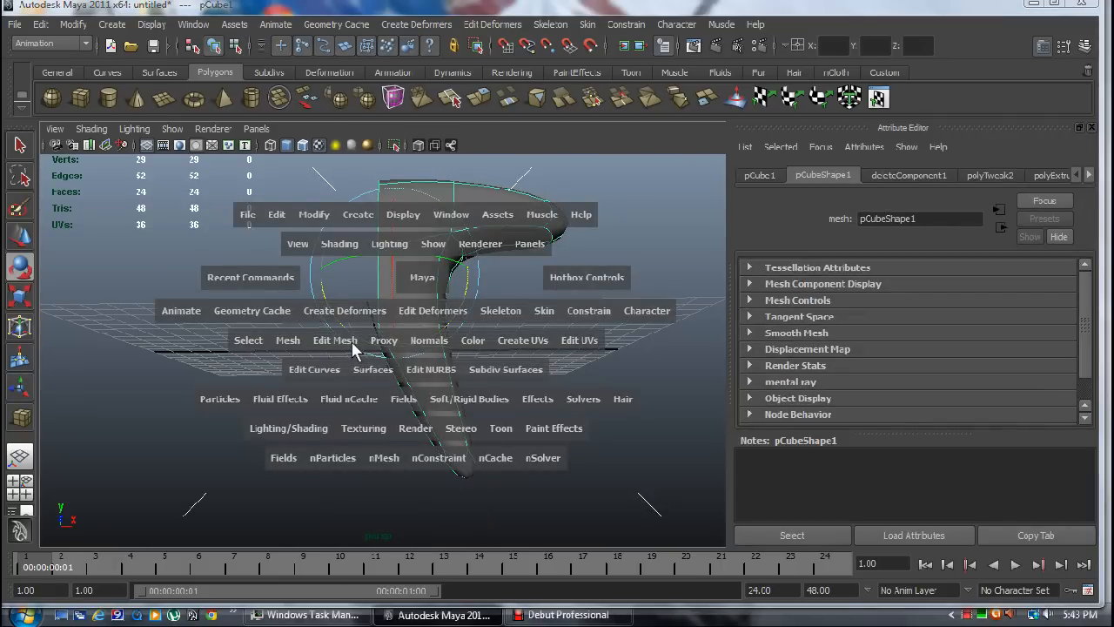
mouse_move(294, 349)
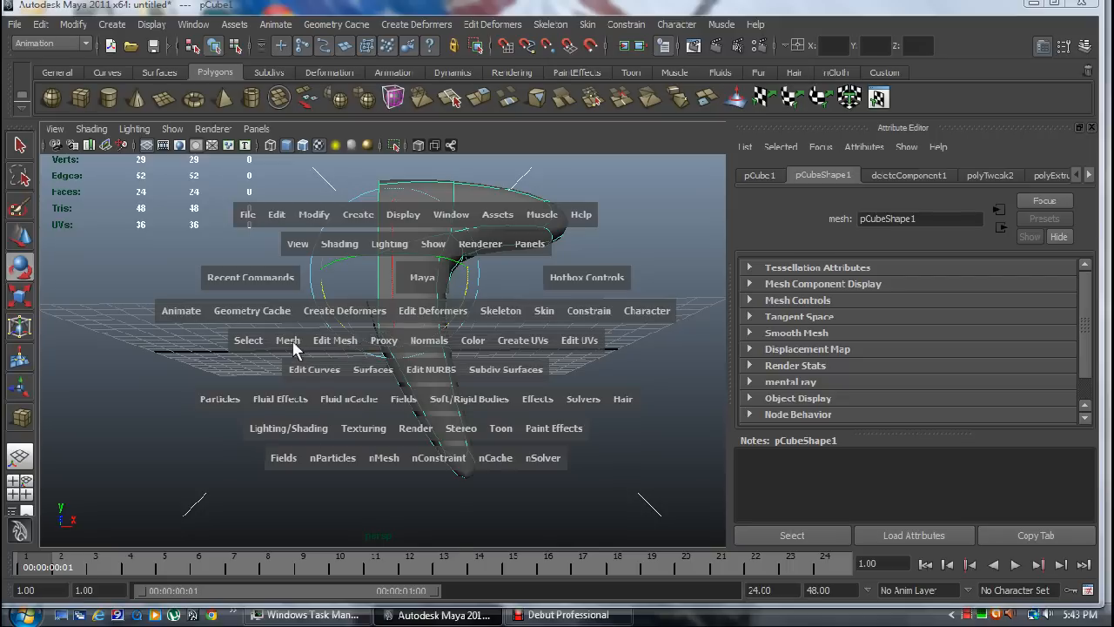
click(287, 340)
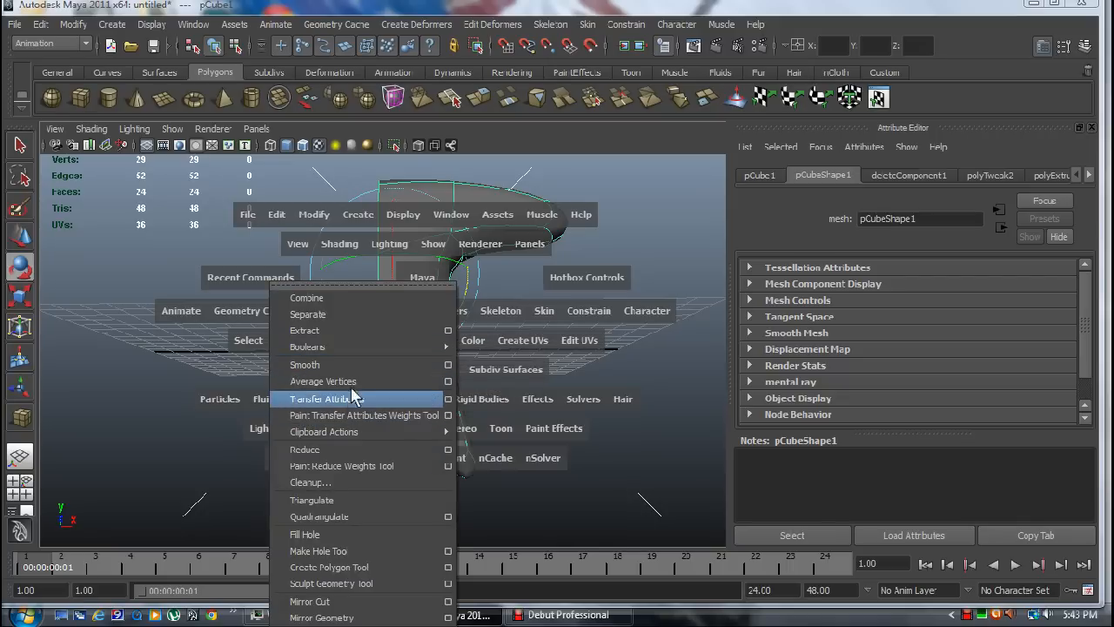
mouse_move(371, 534)
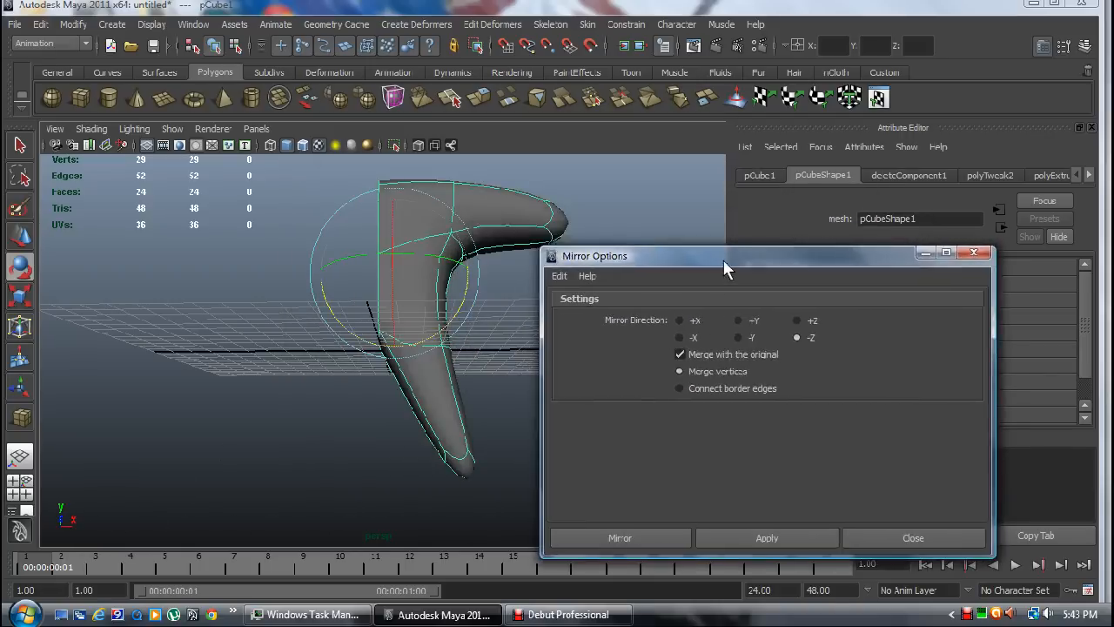
- Move the Mirror Options window aside and apply a -X mirror merged with the original
drag(727, 256, 675, 203)
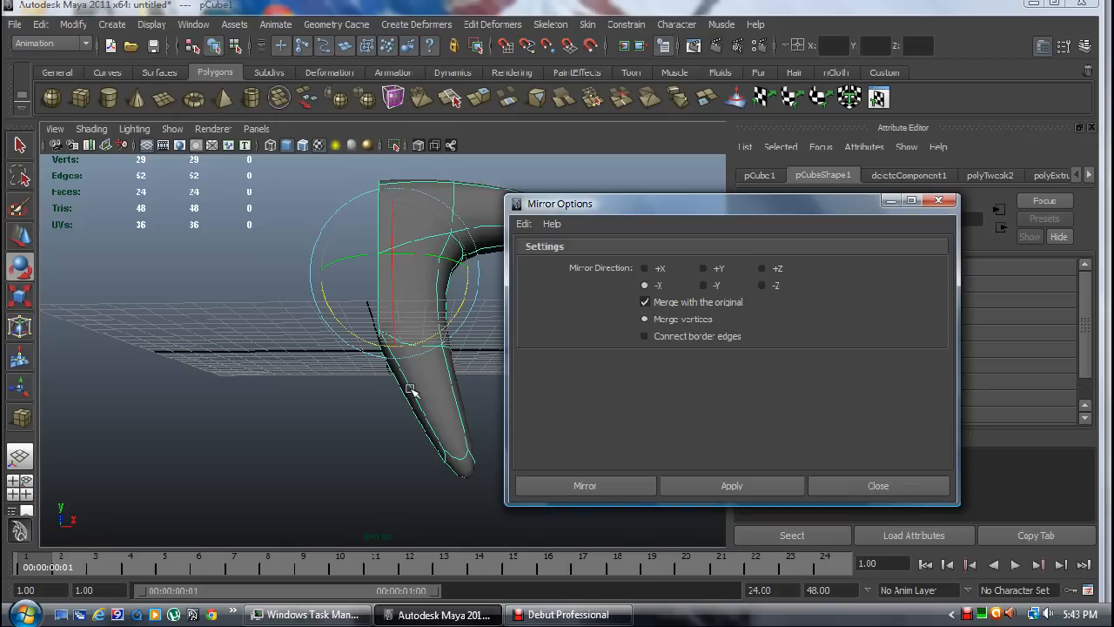
mouse_move(409, 389)
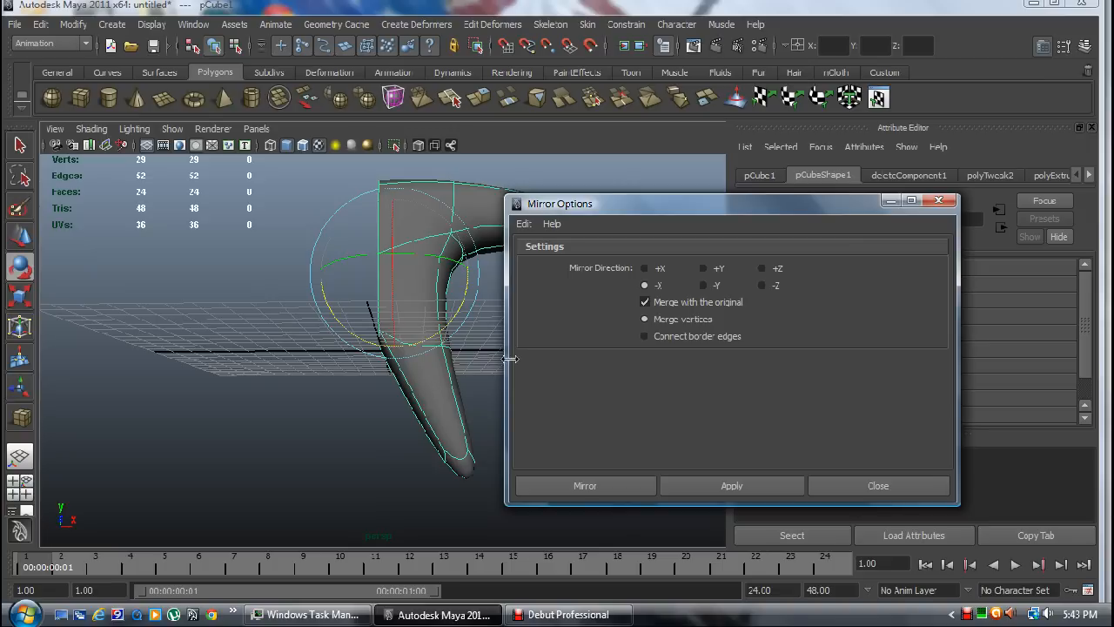
mouse_move(496, 358)
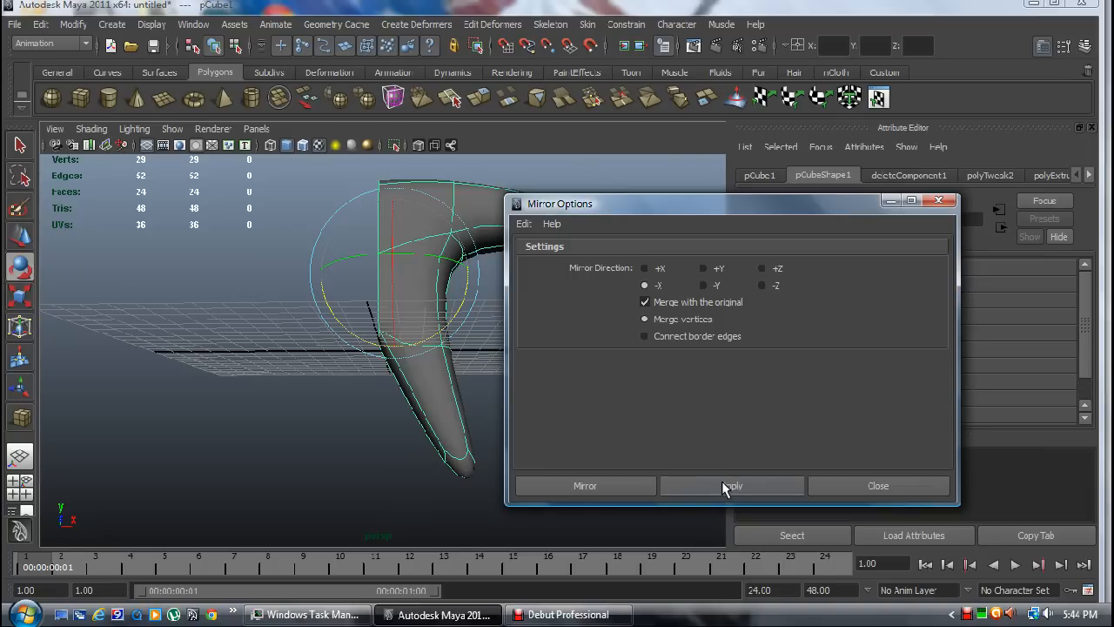
click(731, 486)
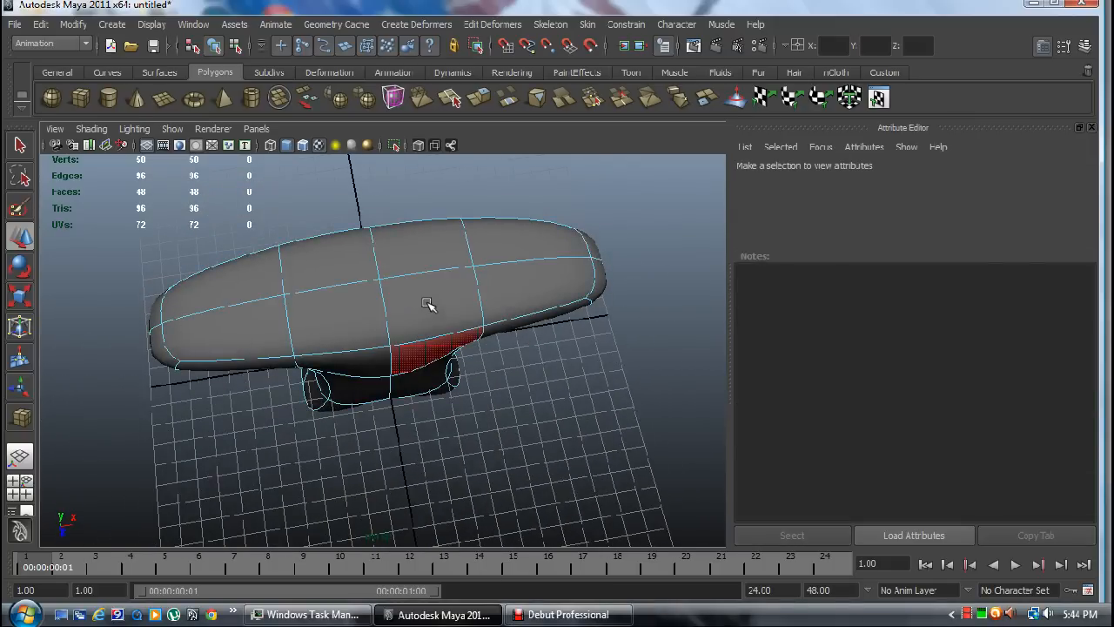
- Select the four central faces on the top of the flattened body
click(416, 252)
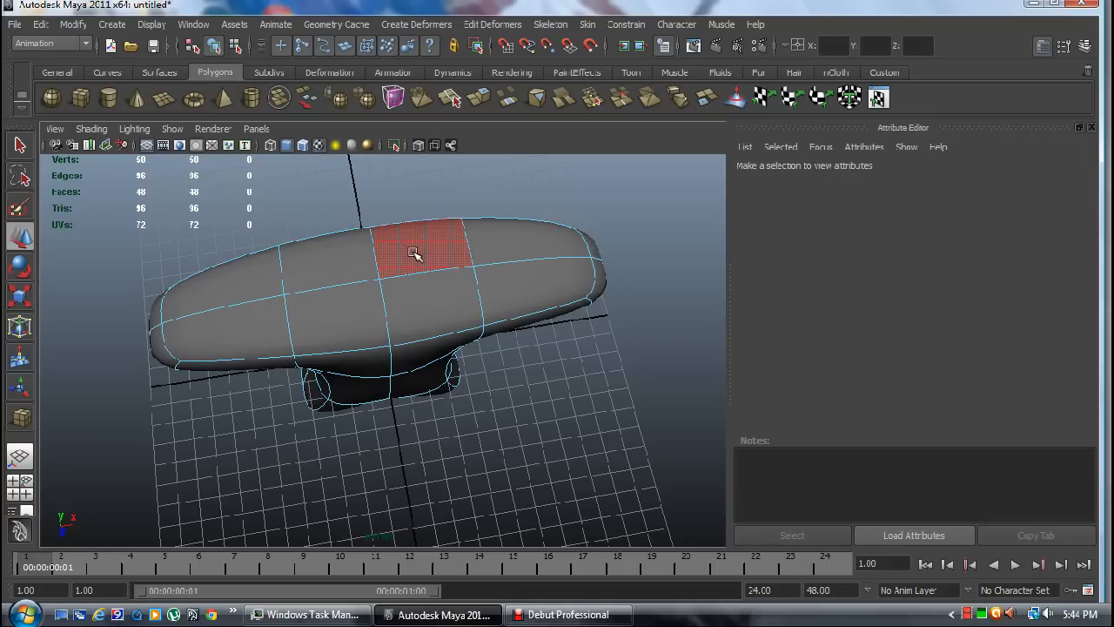
click(422, 252)
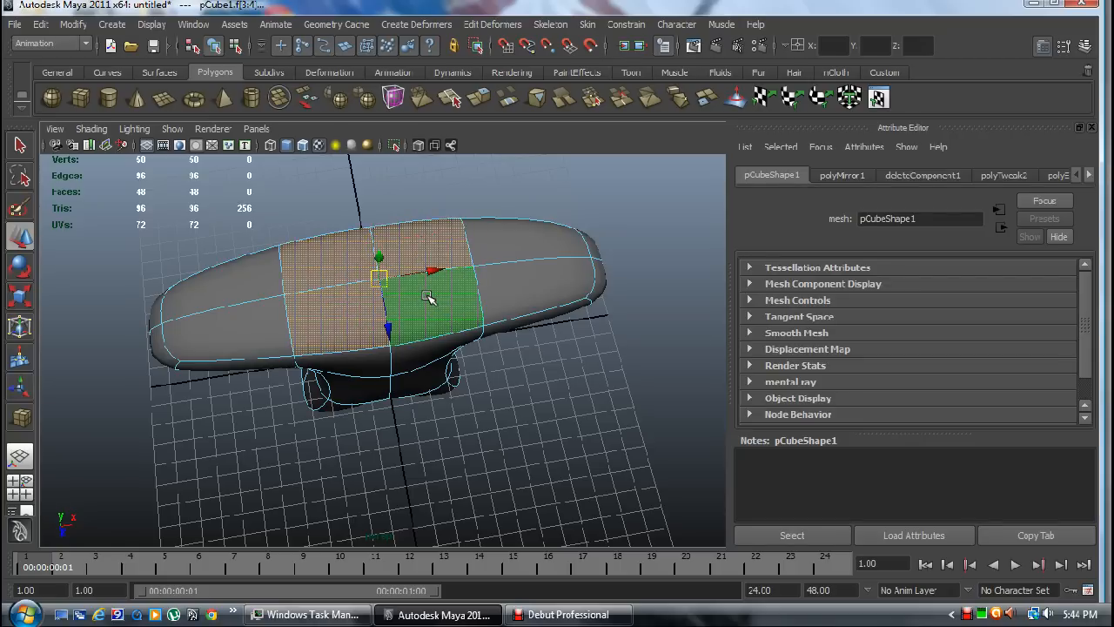
right_click(427, 300)
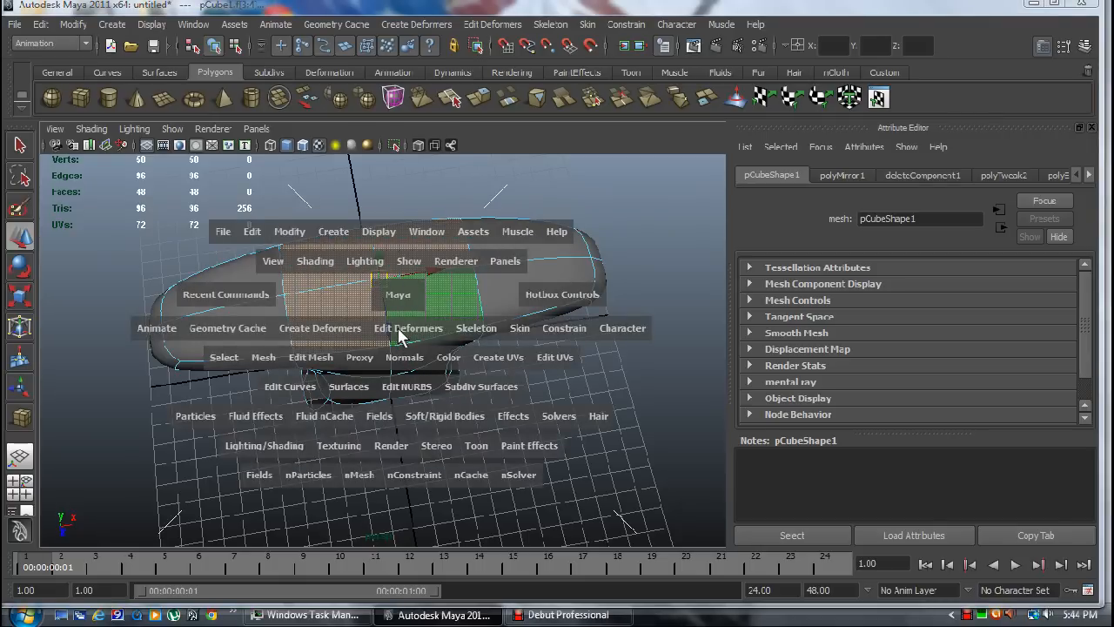
mouse_move(348, 364)
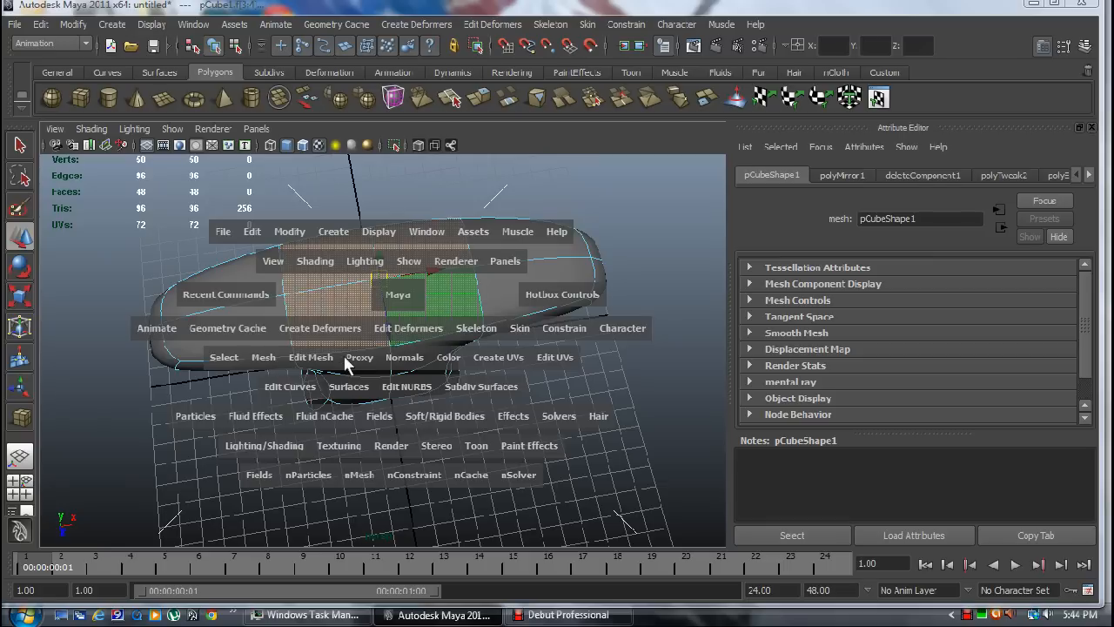
mouse_move(381, 338)
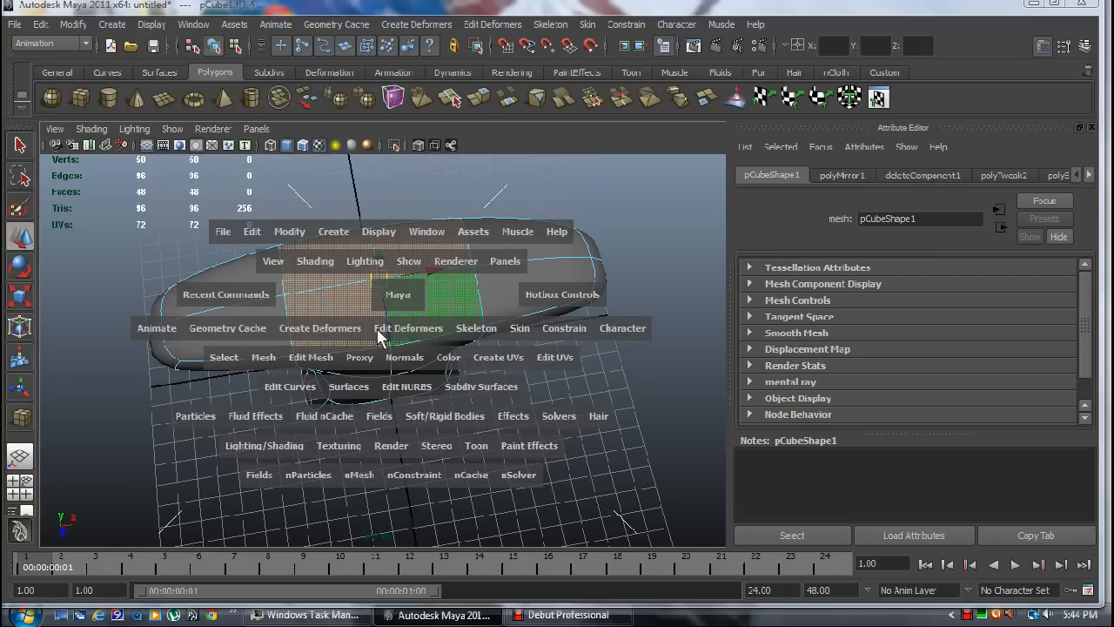
mouse_move(321, 375)
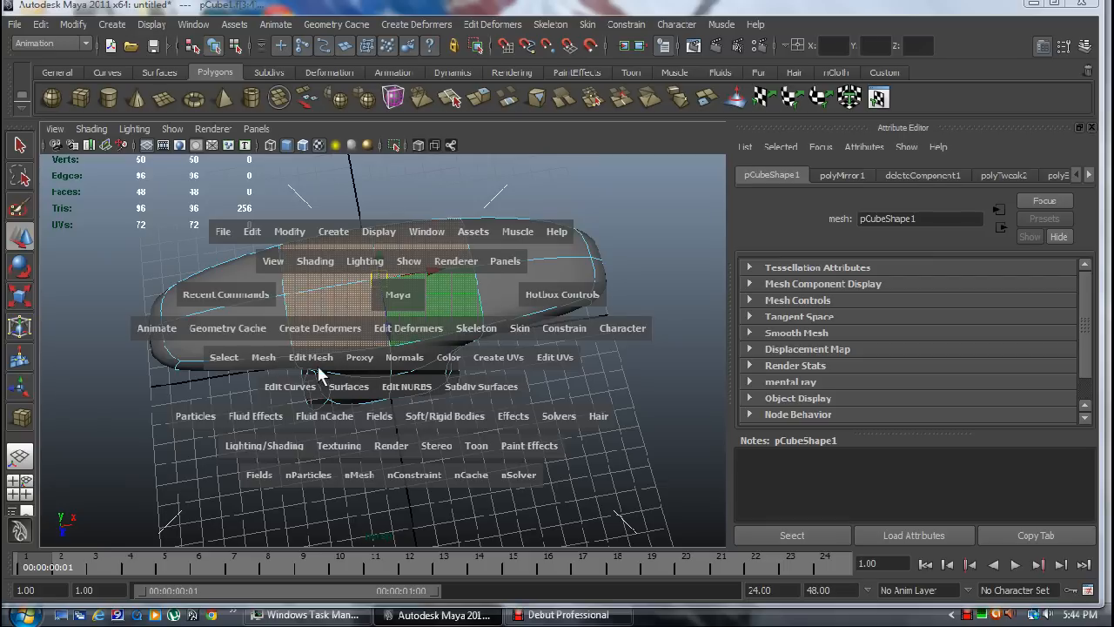
mouse_move(315, 383)
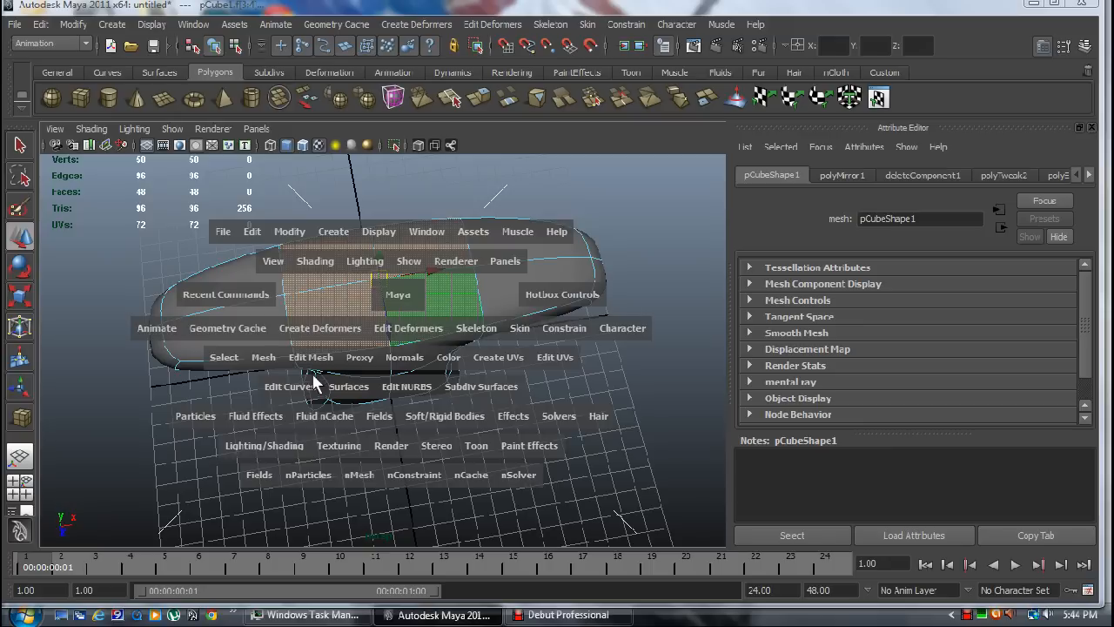
mouse_move(300, 357)
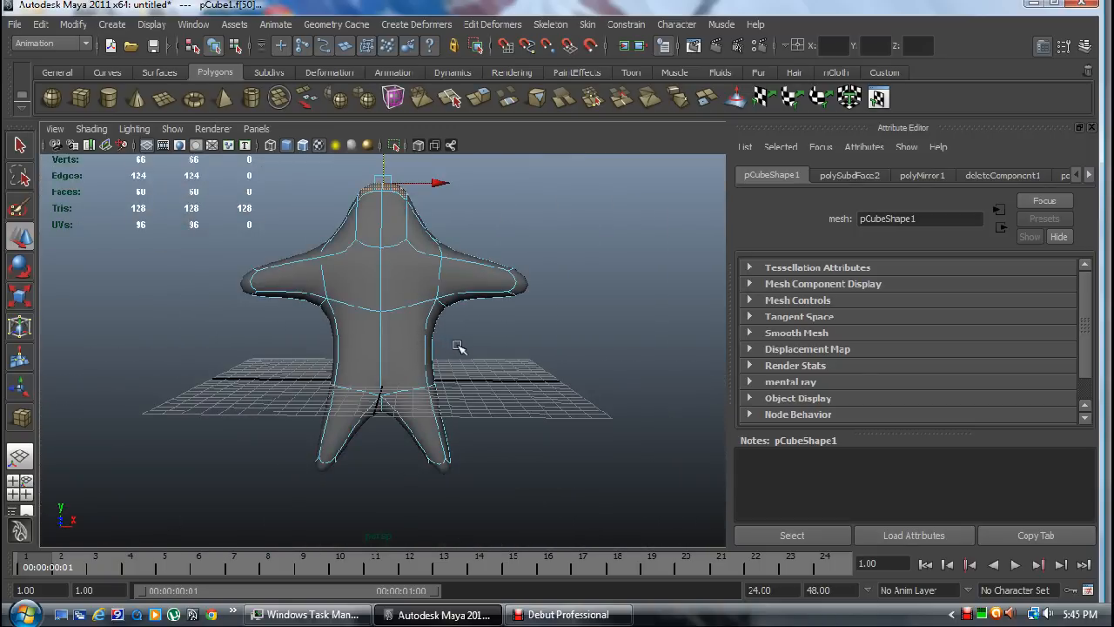
- Move and scale a head edge loop to stretch the neck stub into a taller, rounded head
drag(460, 349, 249, 379)
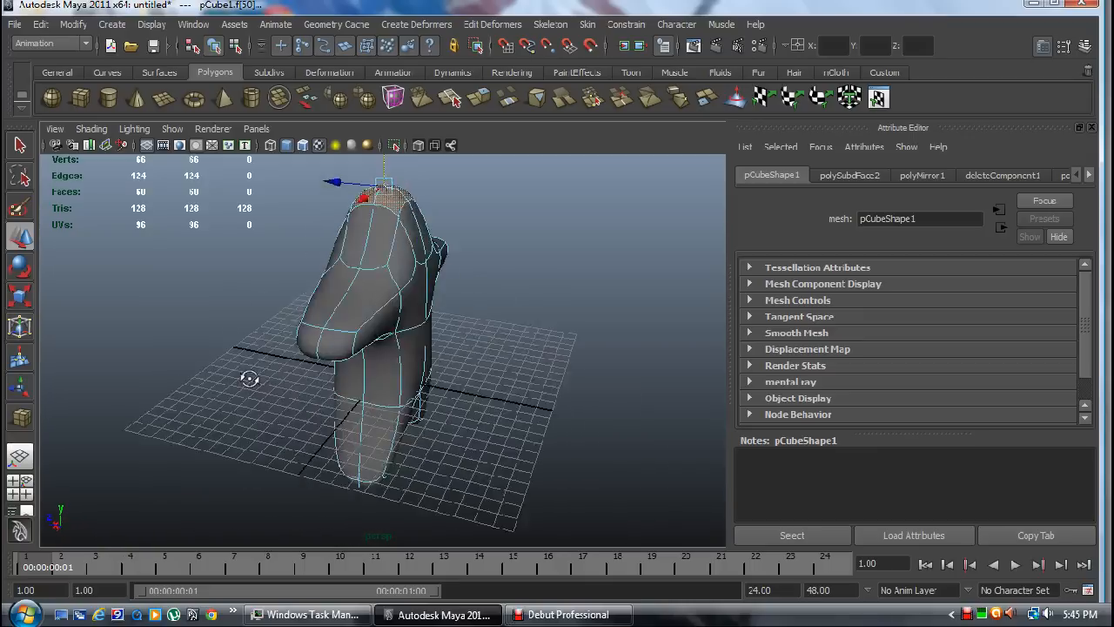
drag(248, 379, 303, 374)
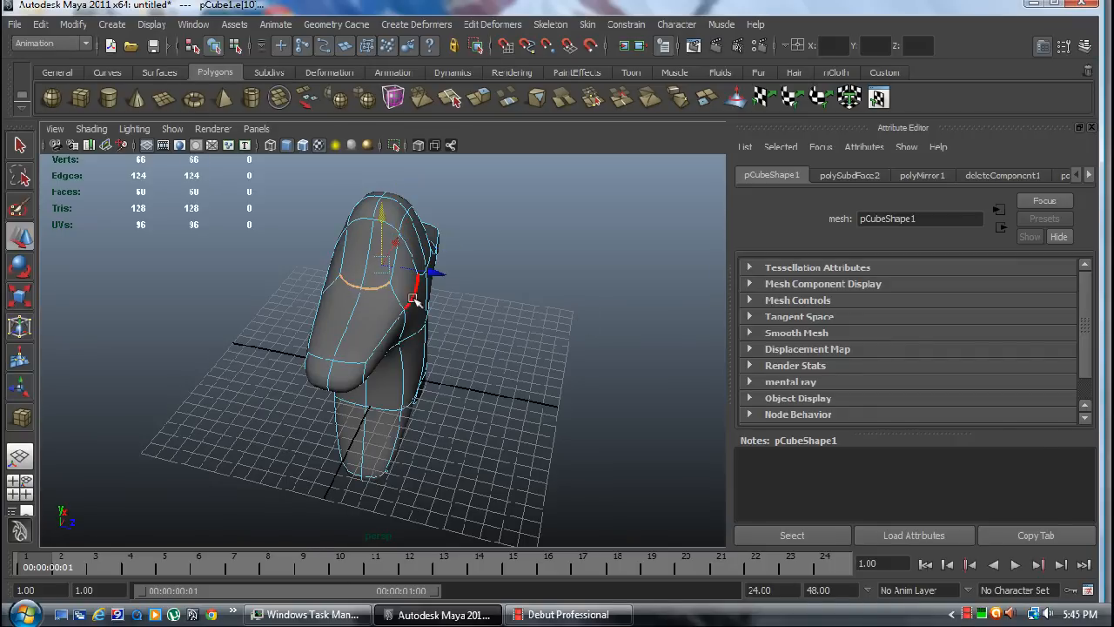
drag(418, 287, 287, 296)
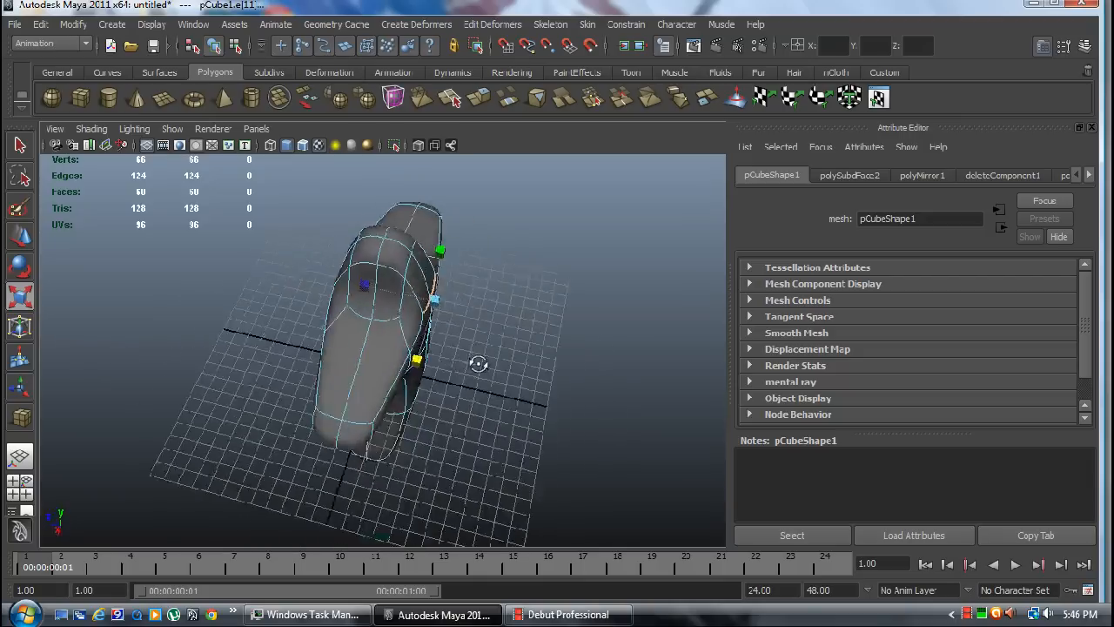
drag(479, 364, 436, 353)
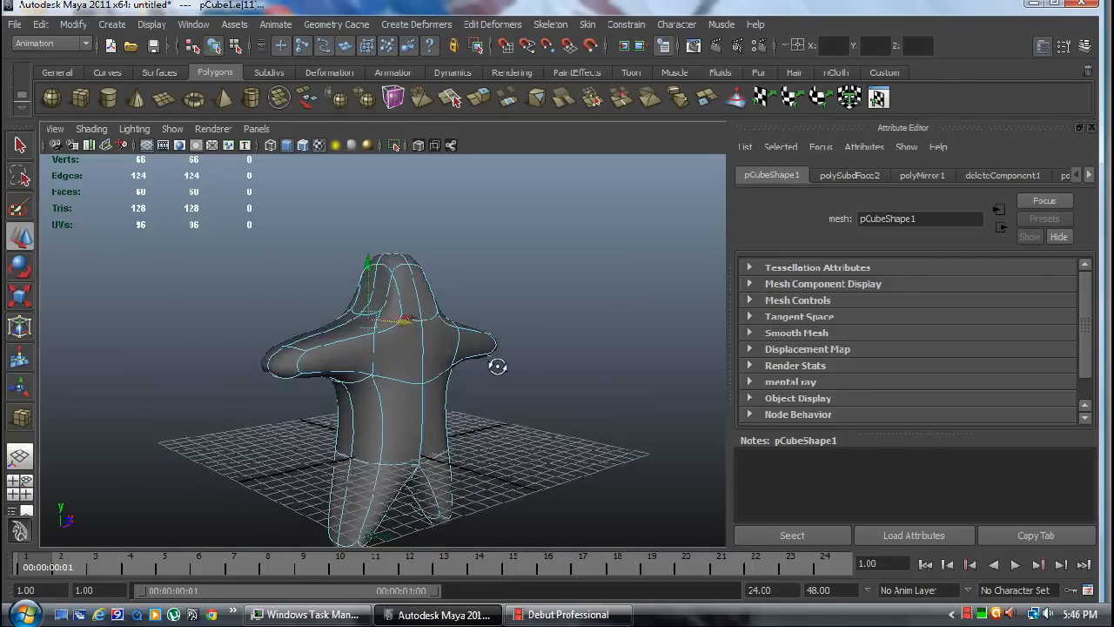
drag(496, 366, 418, 370)
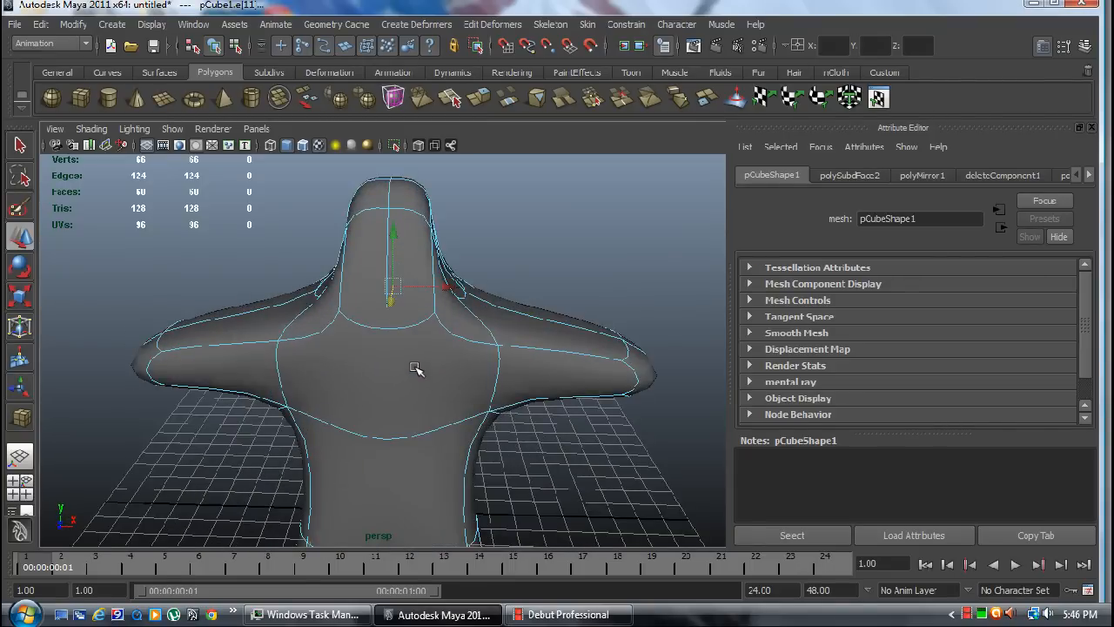
drag(418, 370, 378, 384)
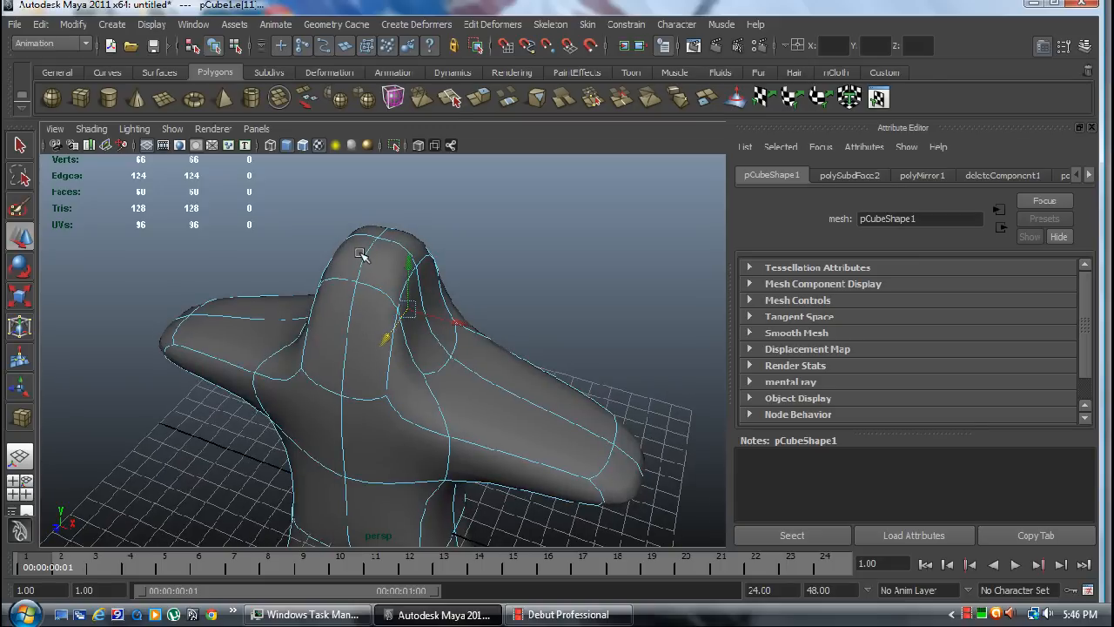
mouse_move(376, 330)
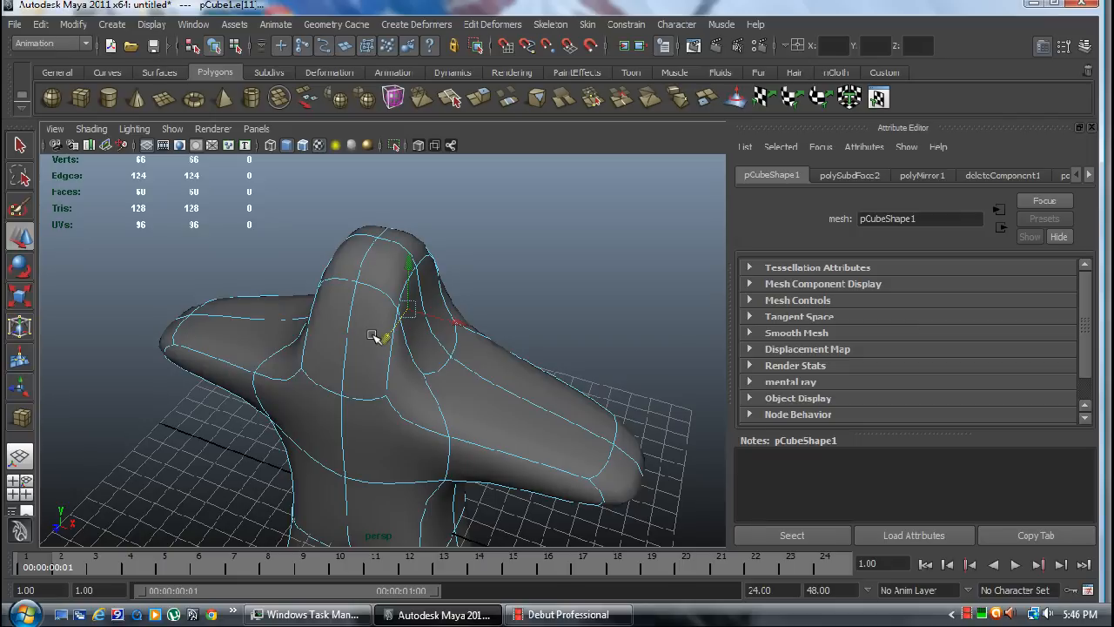
- Switch to face component mode and select a face on the side of the head
right_click(373, 335)
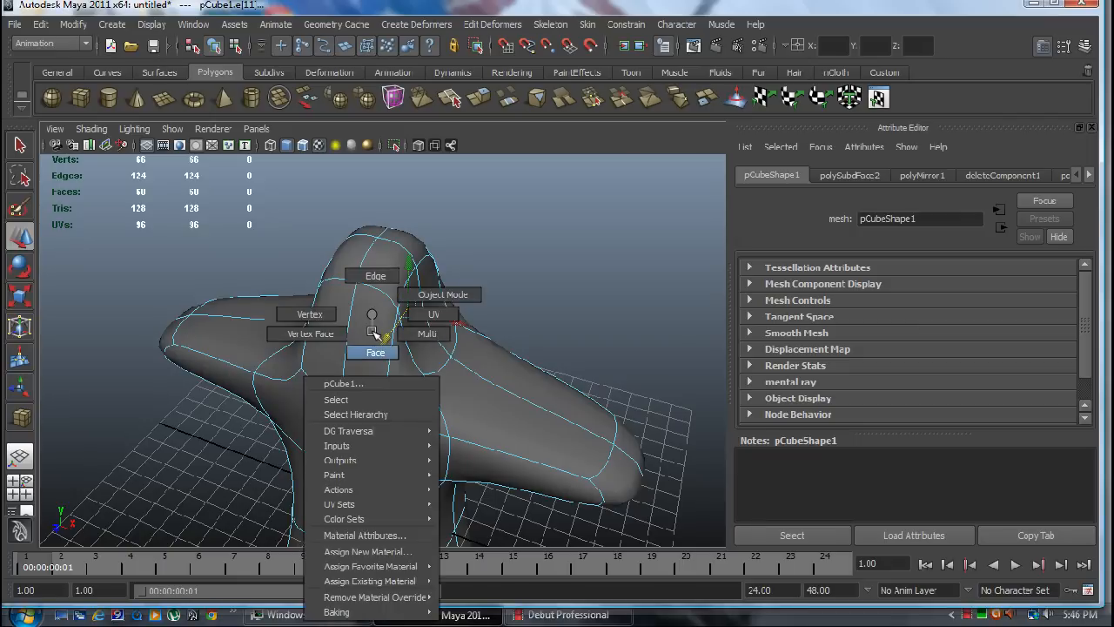
click(376, 352)
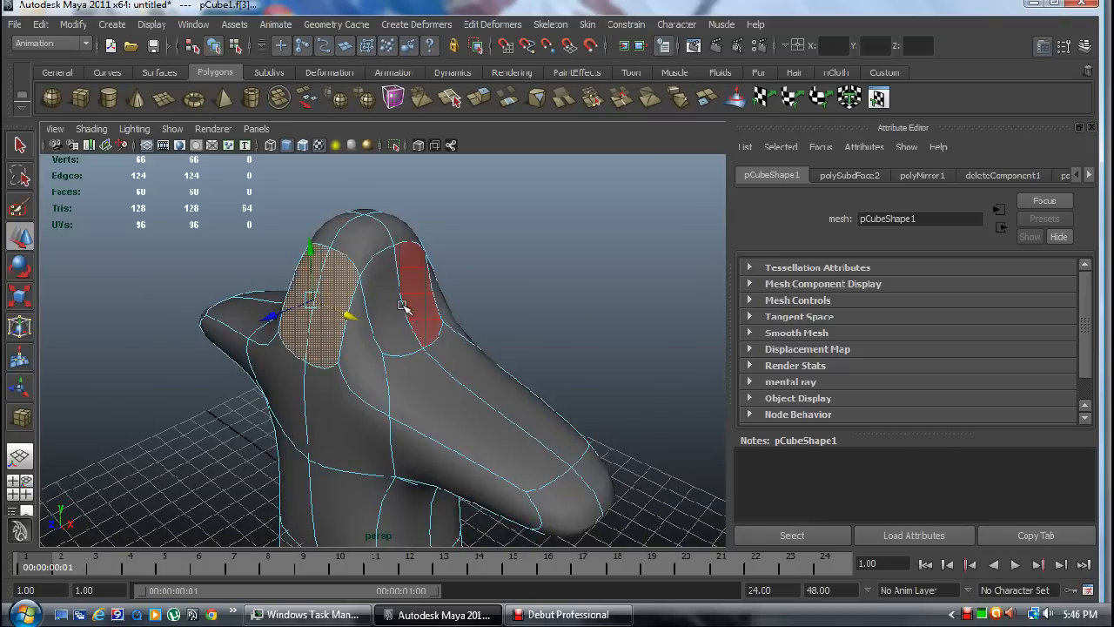
click(403, 306)
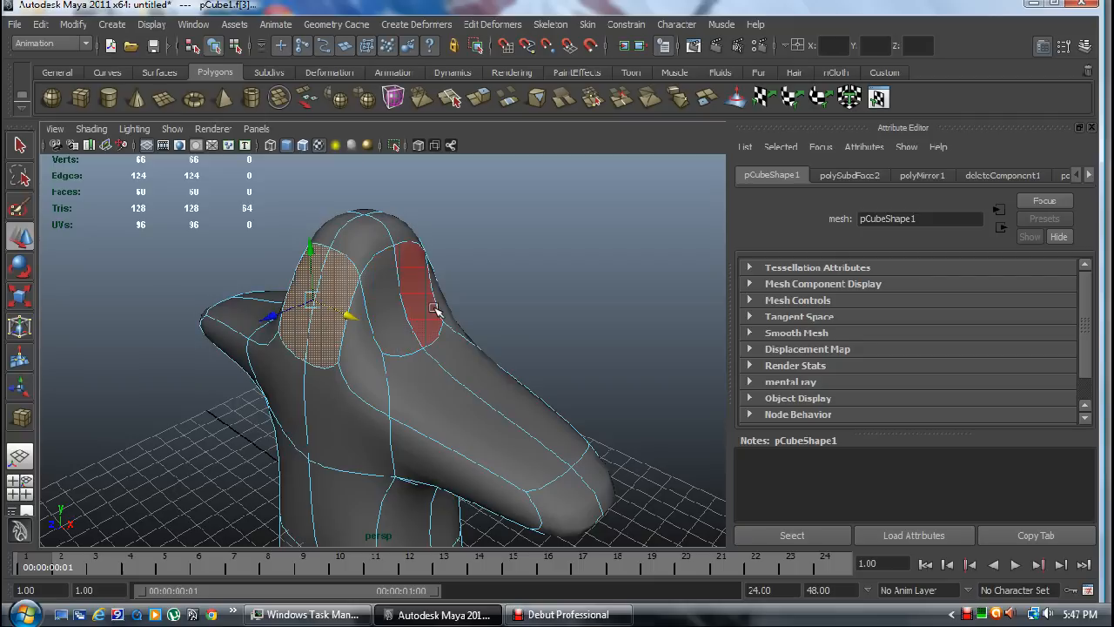
key(space)
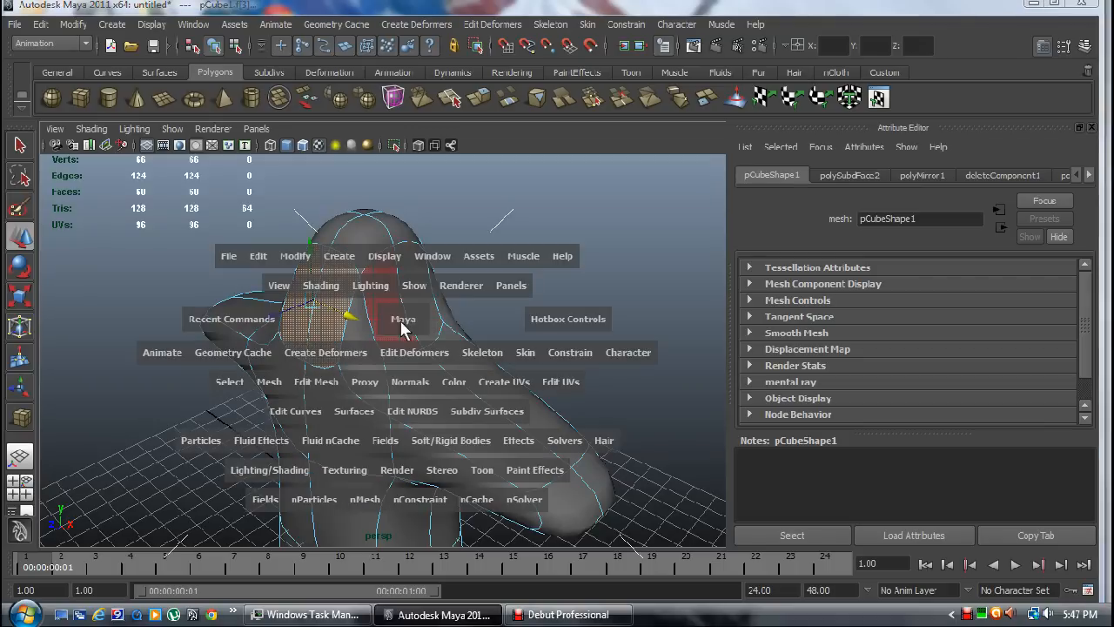
mouse_move(387, 344)
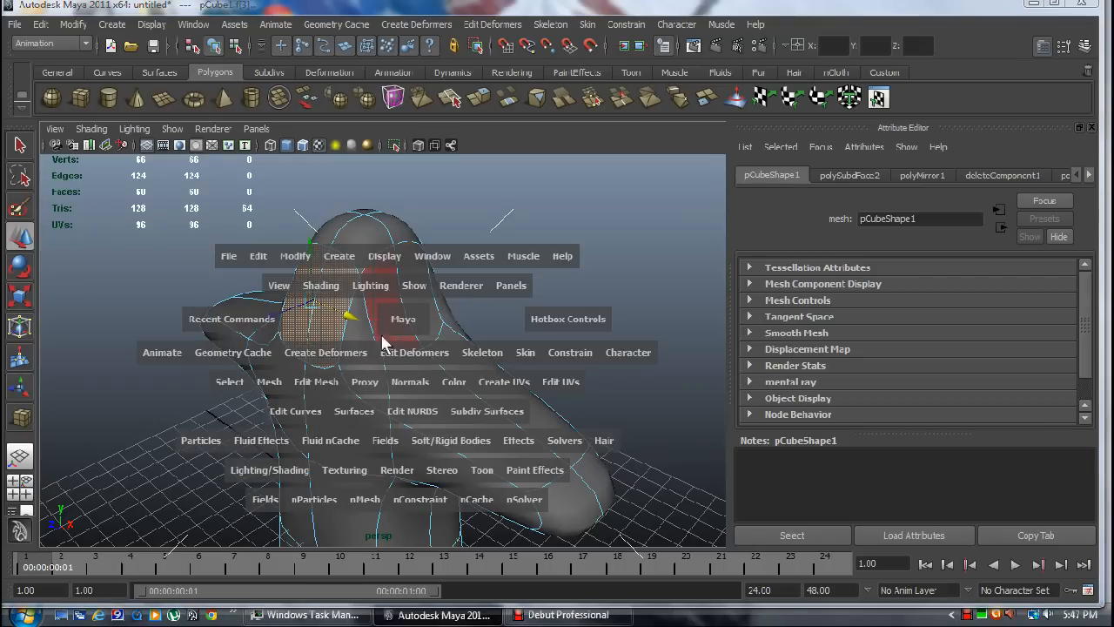
mouse_move(327, 383)
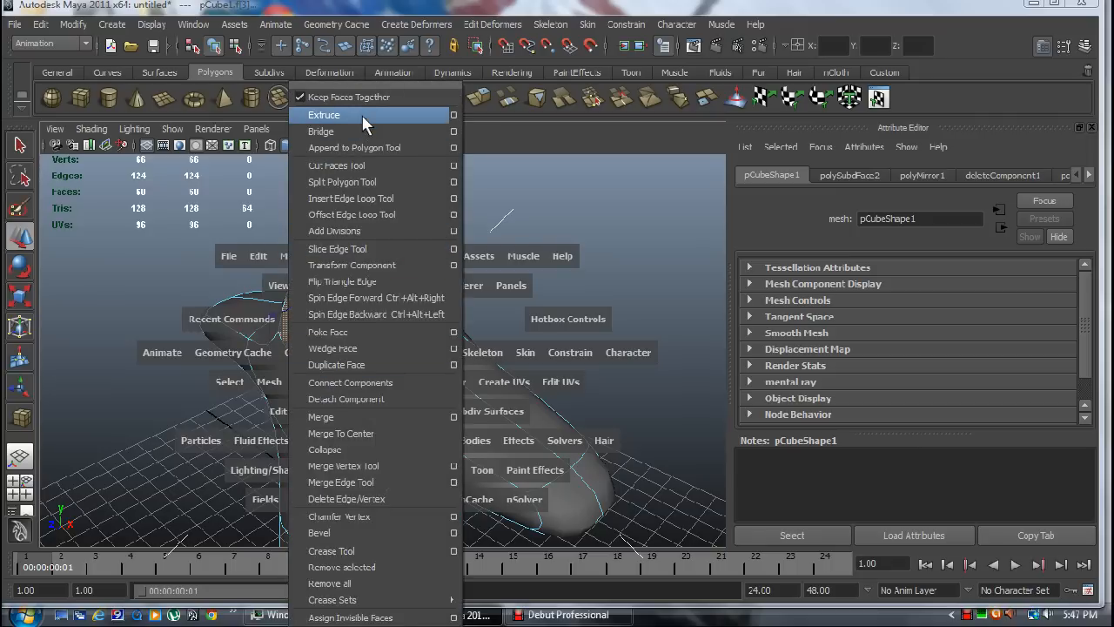
- Apply Edit Mesh > Extrude to the selected head faces
click(323, 114)
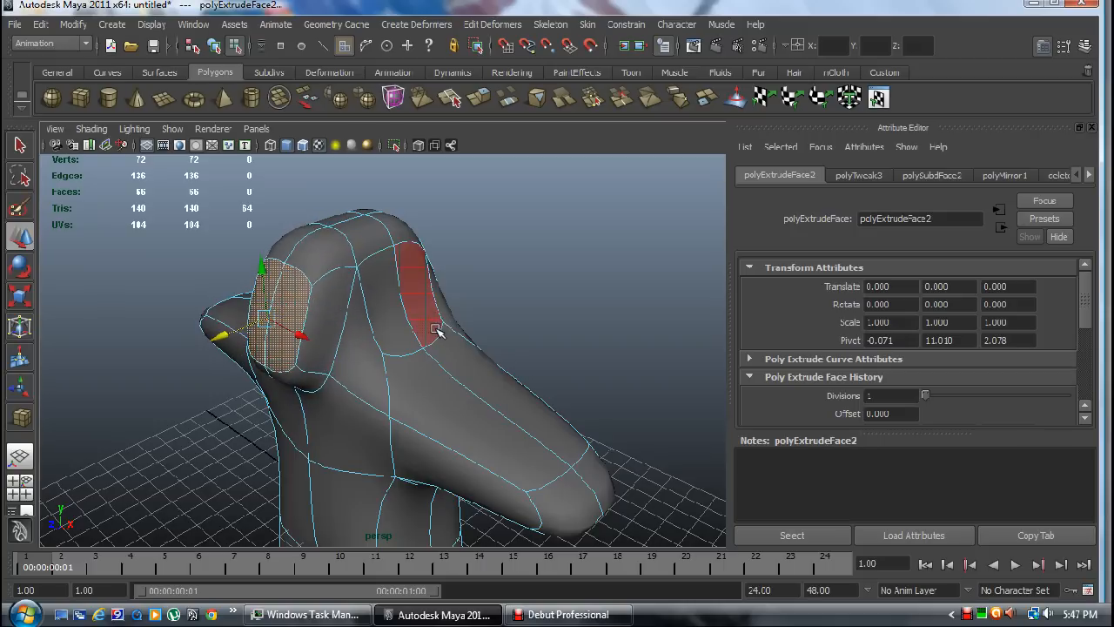
- Drag the extrude manipulator to pull the head face outward, then orbit to check it
drag(435, 331, 516, 270)
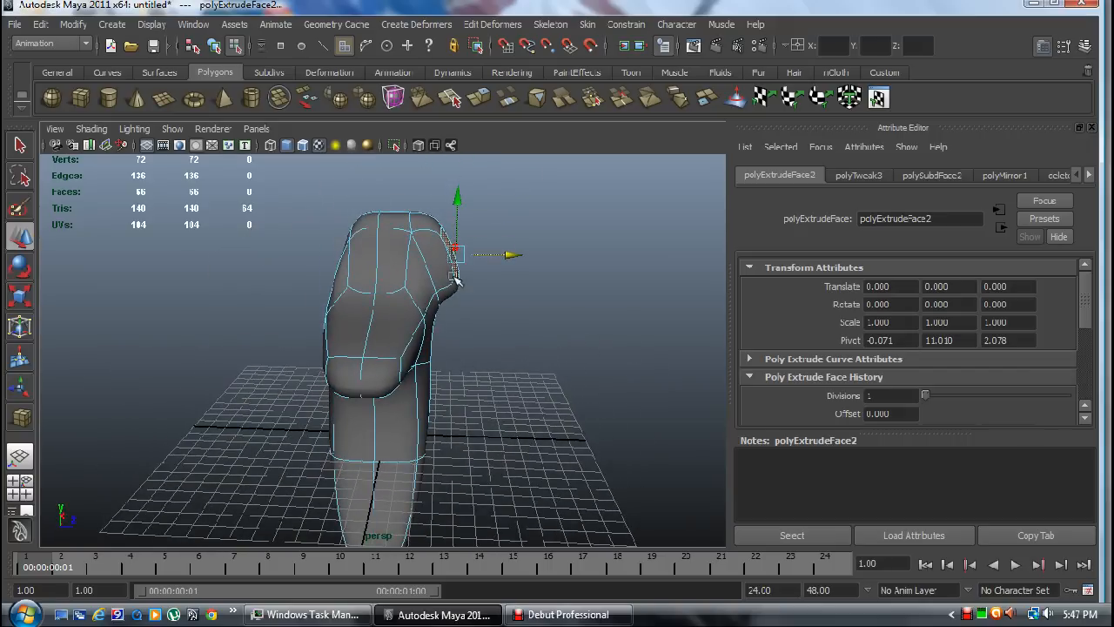
drag(458, 262, 314, 244)
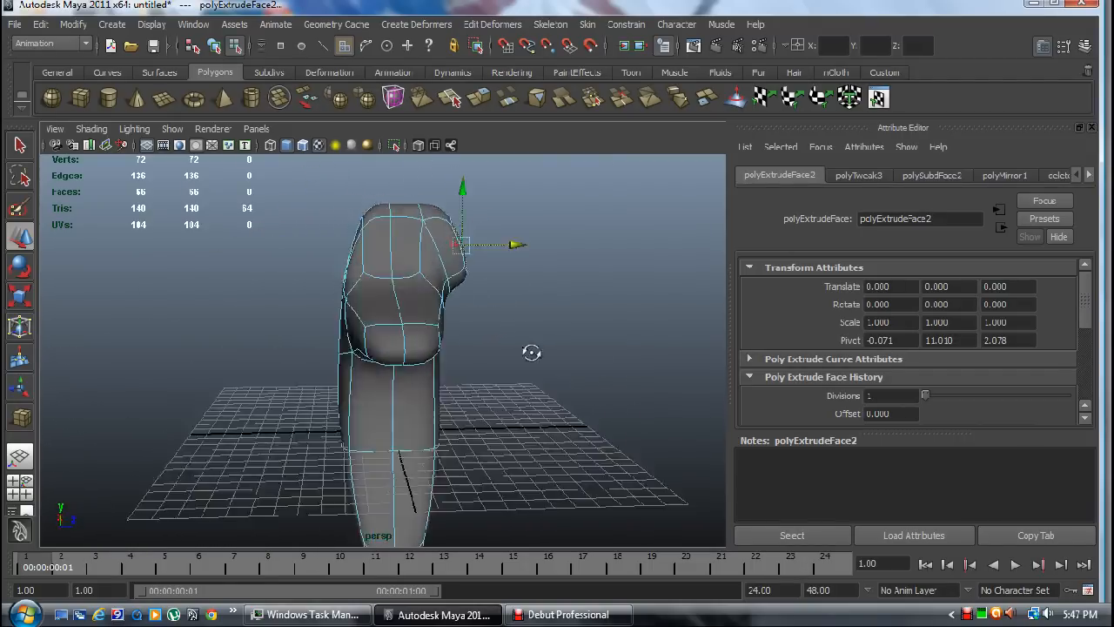
drag(532, 352, 186, 359)
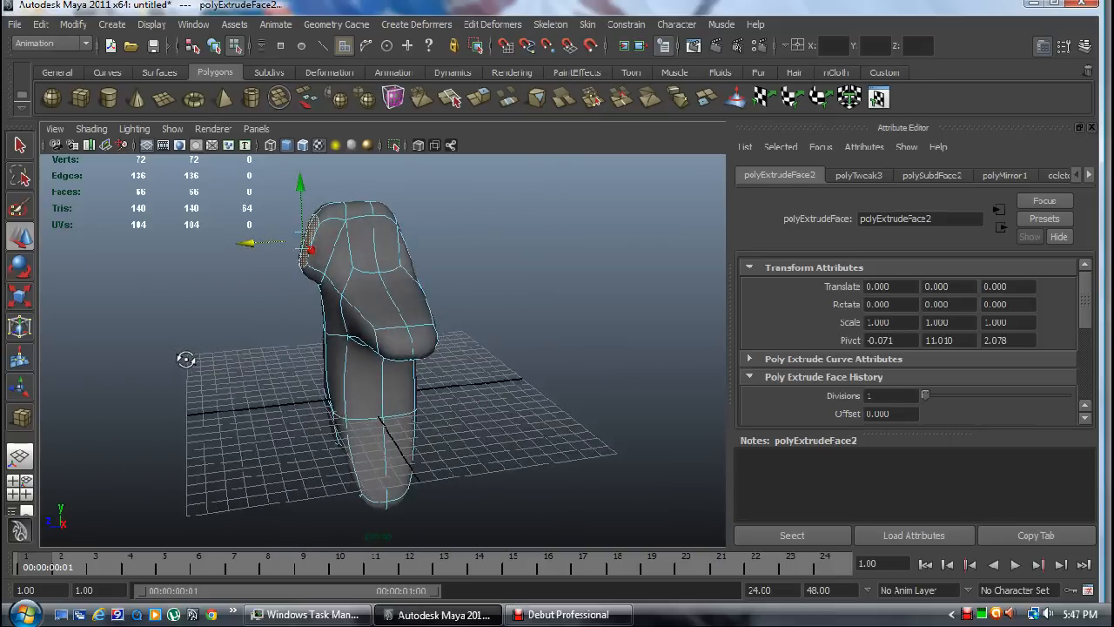